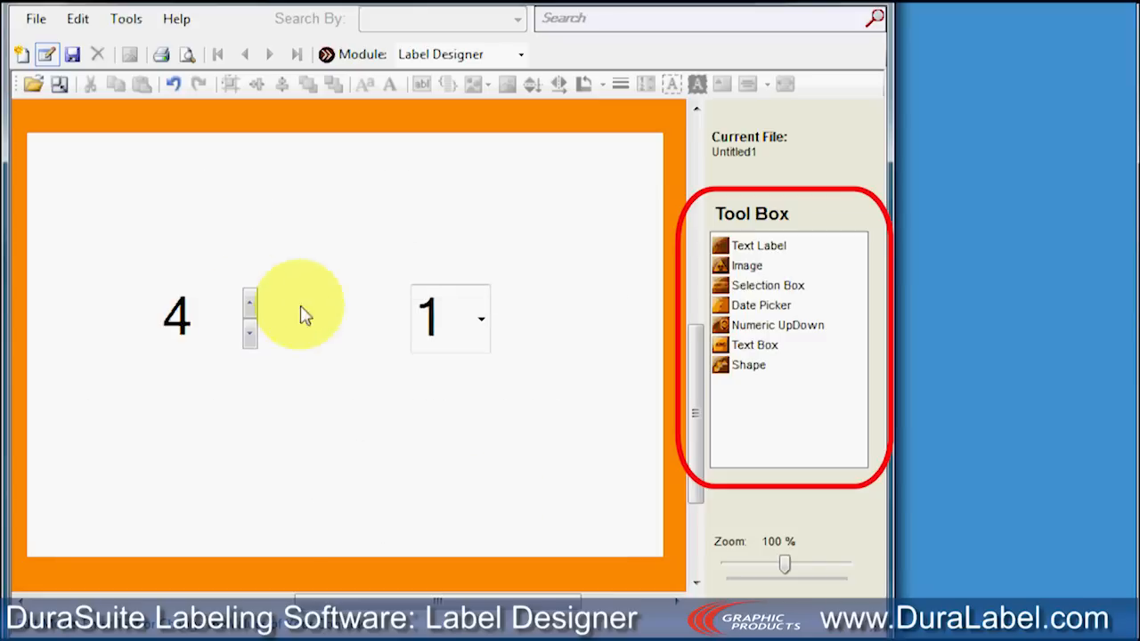
- Pick 4 in the sample selection box, then click the 2/25/2011 date field
left_click(480, 318)
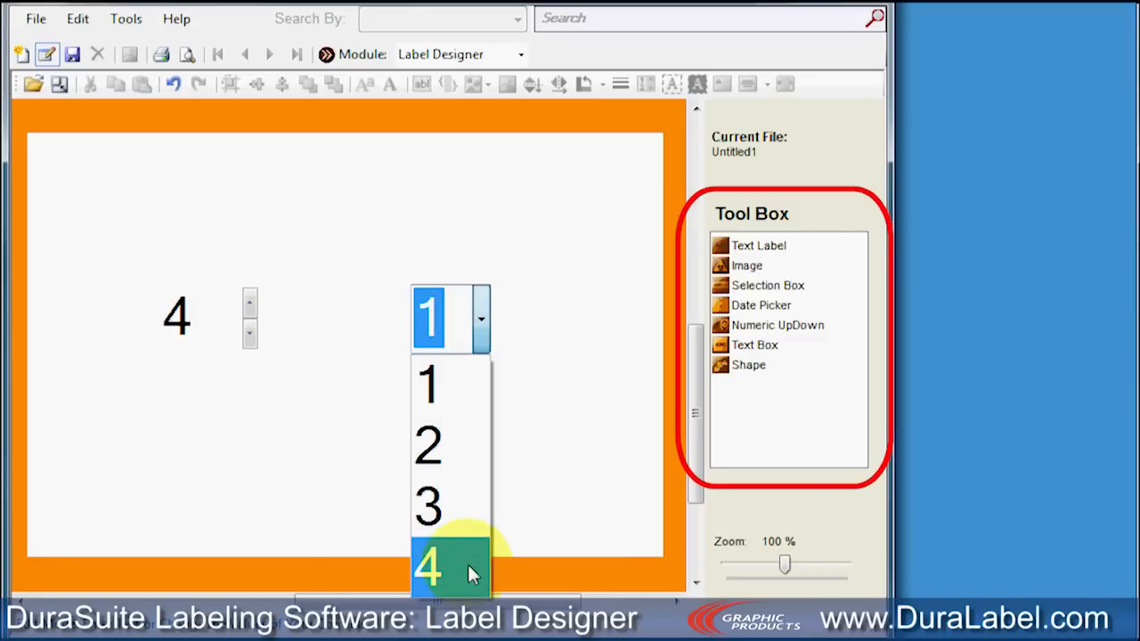
left_click(430, 568)
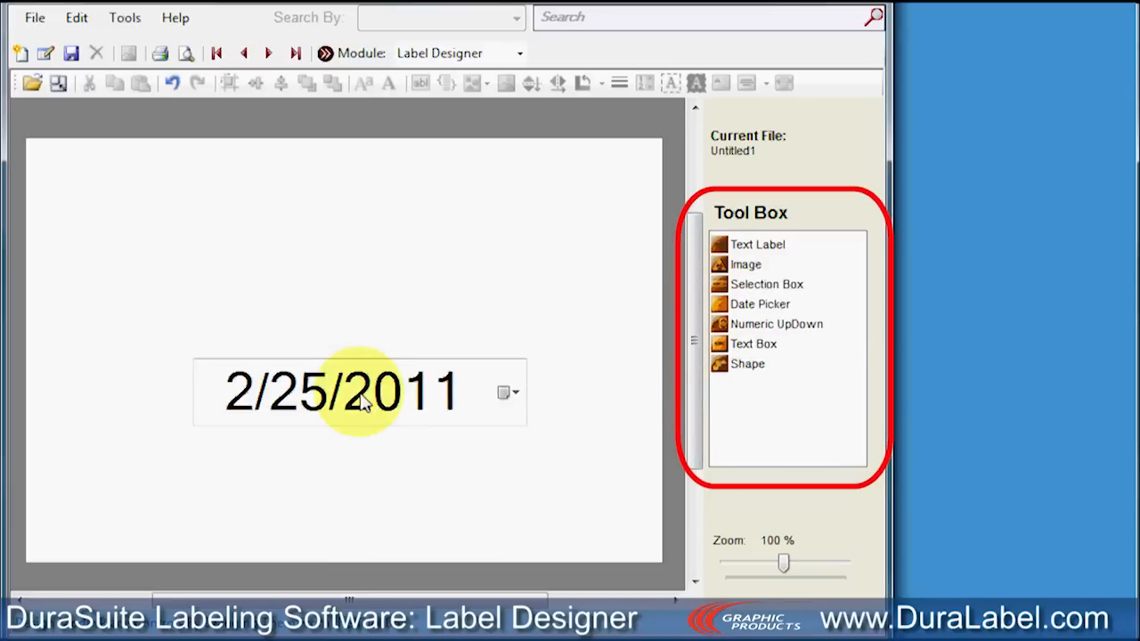
left_click(515, 393)
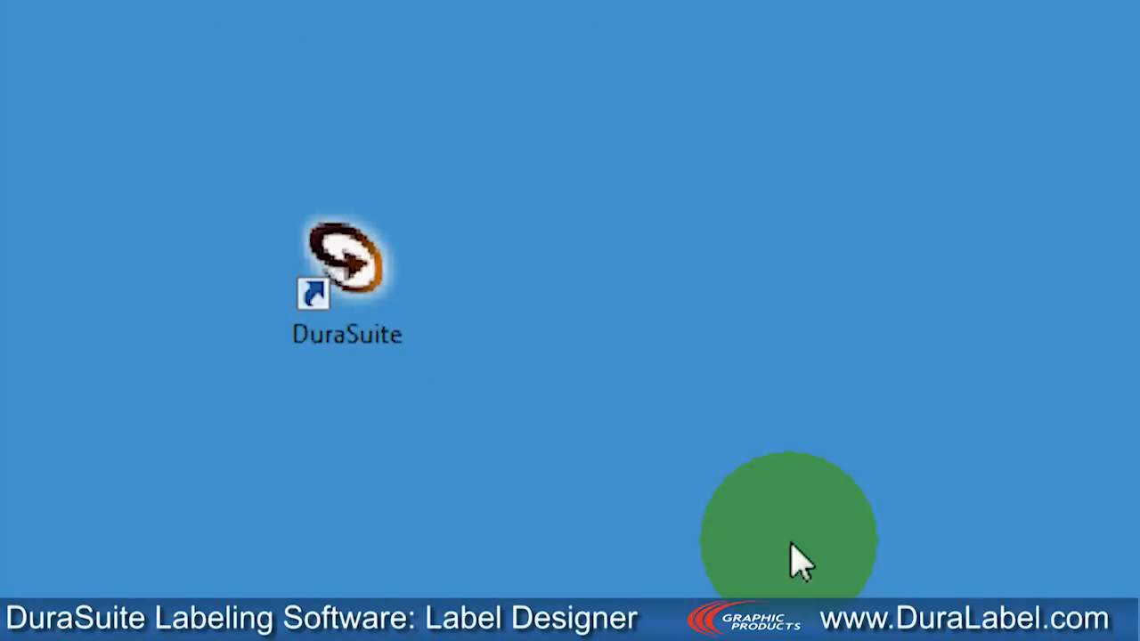
- Launch DuraSuite, open Label Designer and create a 6 x 4 inch blank label
double_click(347, 267)
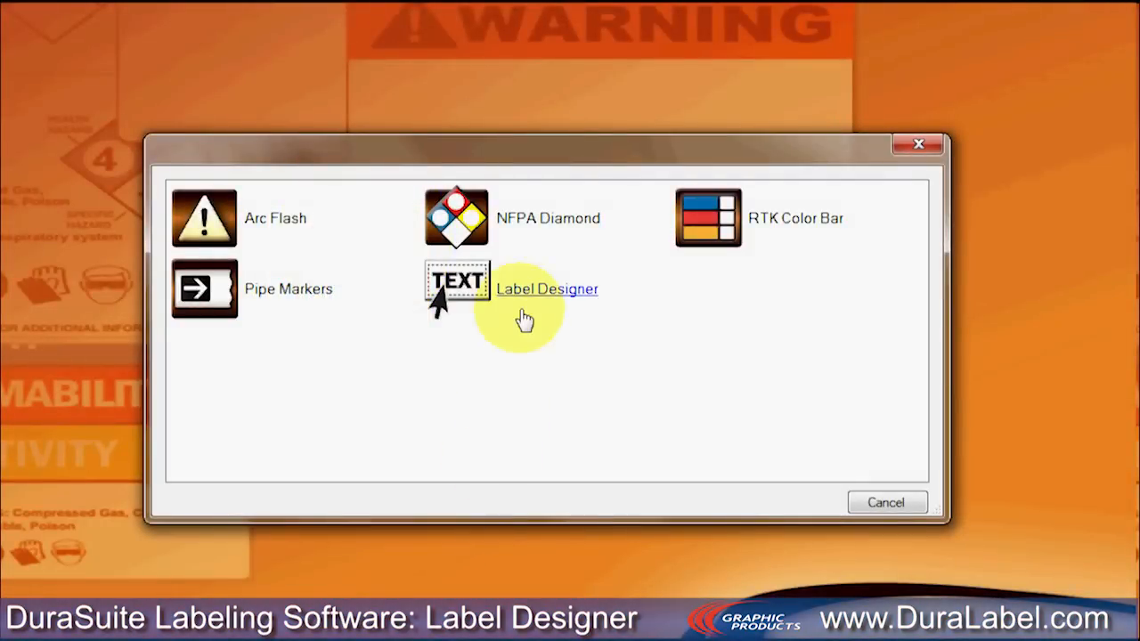
left_click(457, 281)
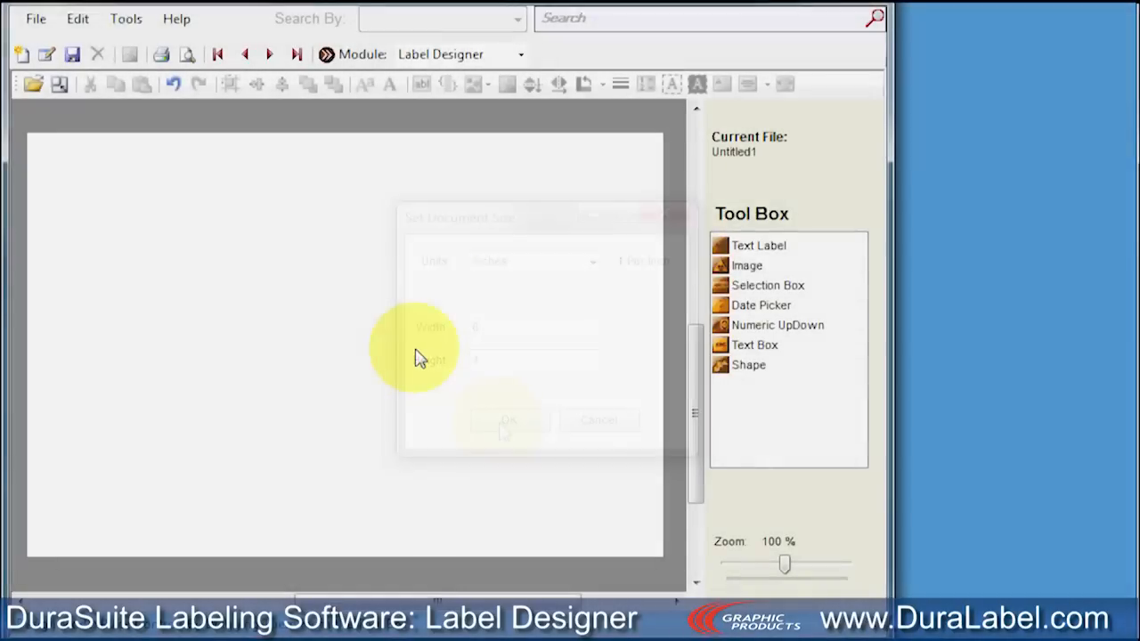
left_click(508, 420)
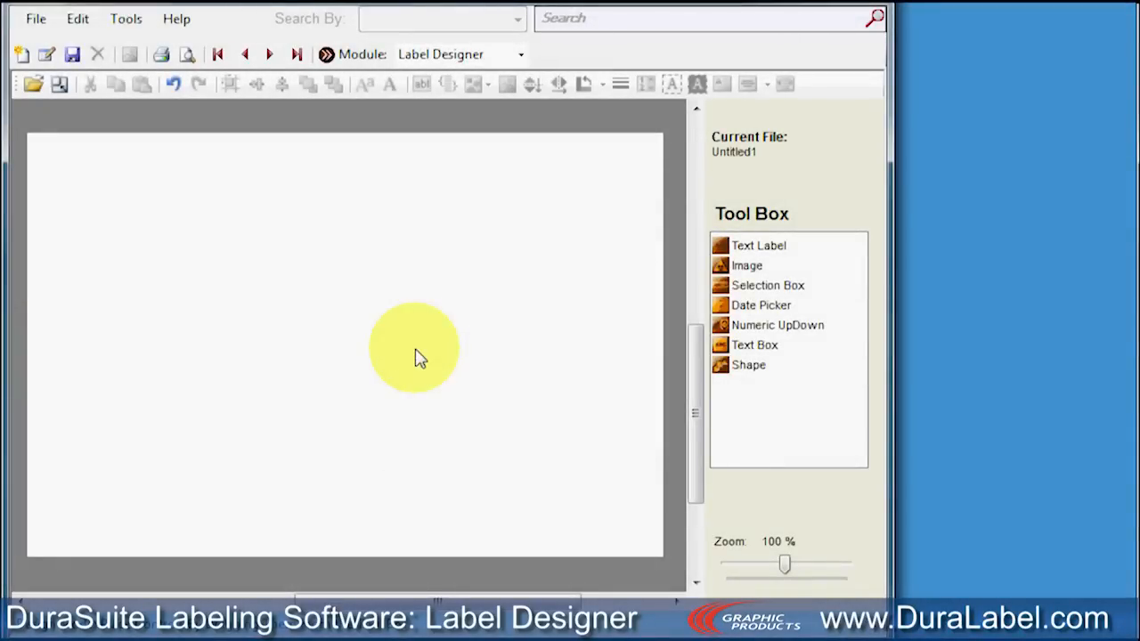
mouse_move(127, 55)
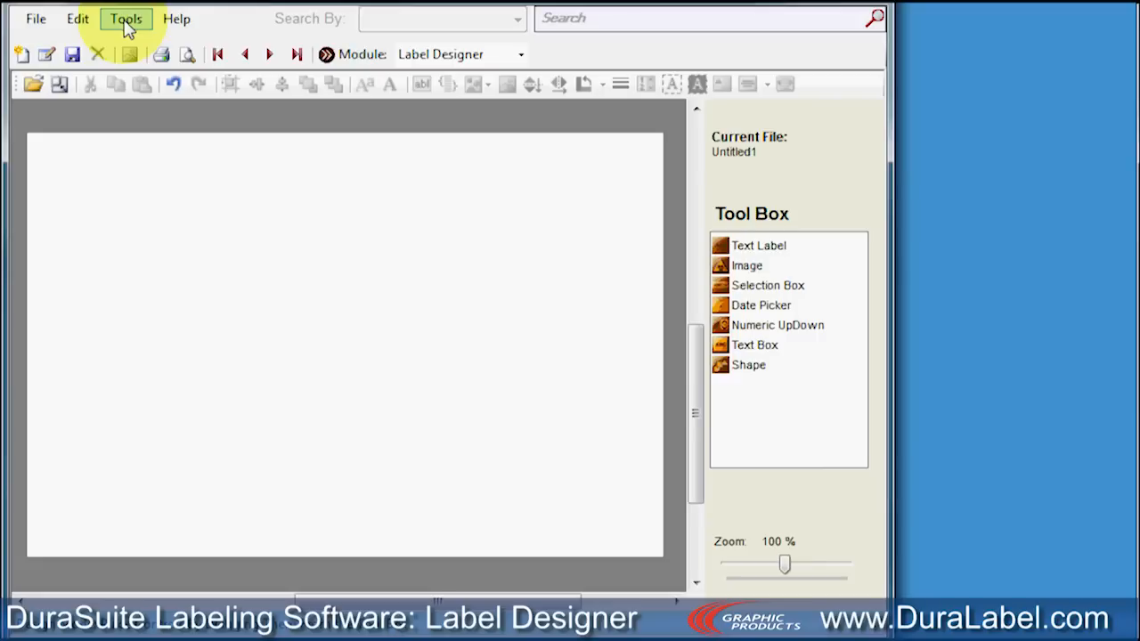
- Set Franklin Gothic Demi as the Default Font under Tools > Options > Appearance
left_click(126, 18)
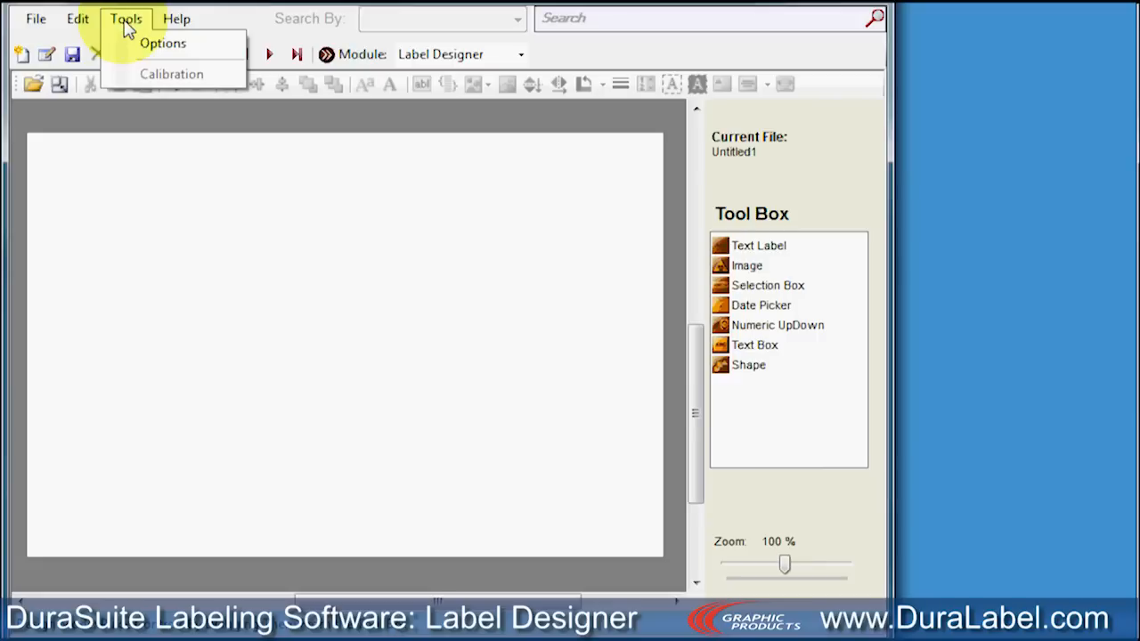
left_click(163, 43)
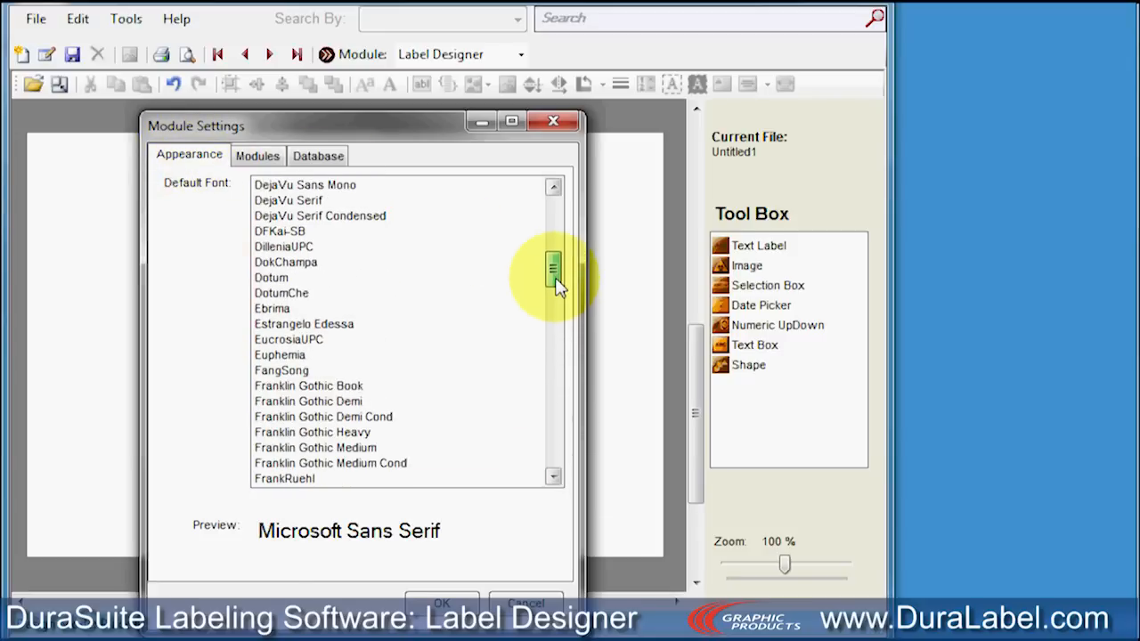
left_click(308, 401)
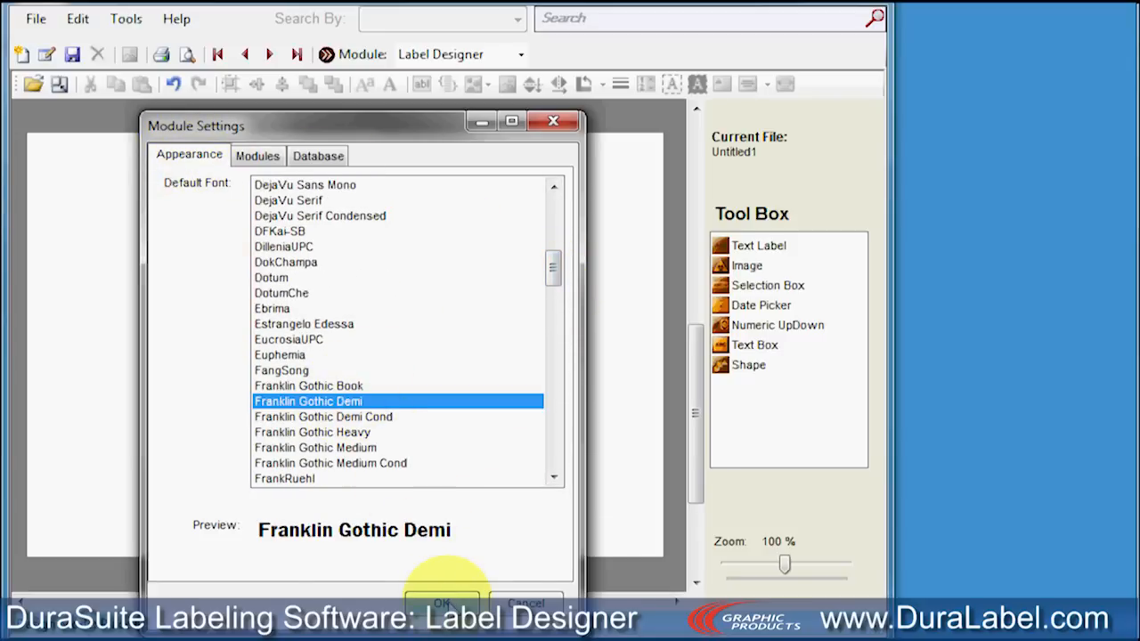
left_click(443, 602)
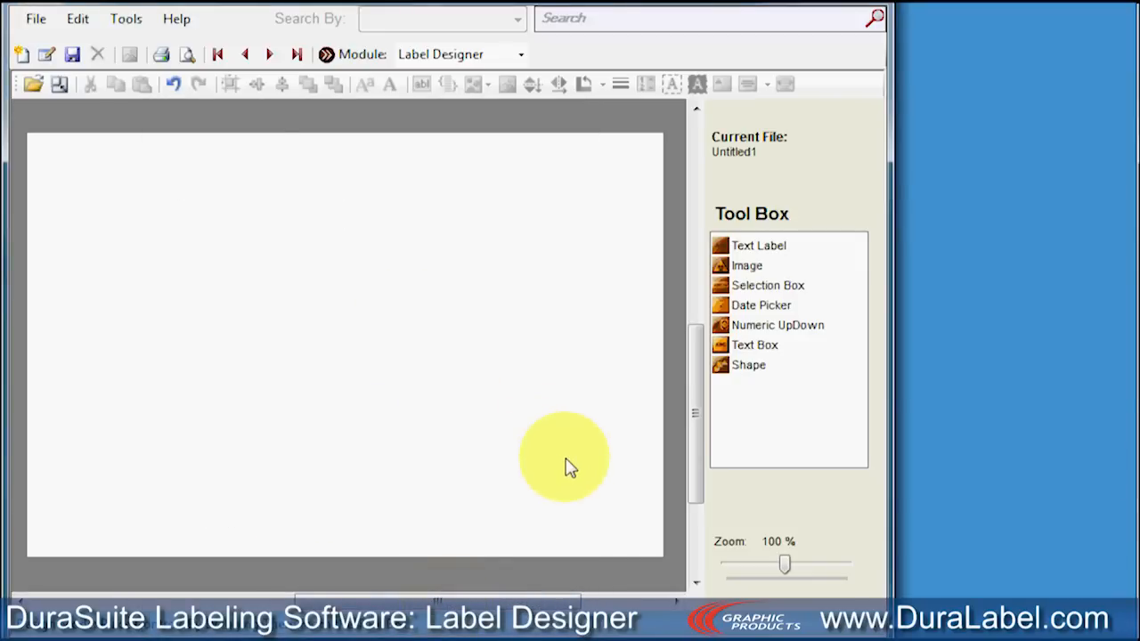
mouse_move(731, 252)
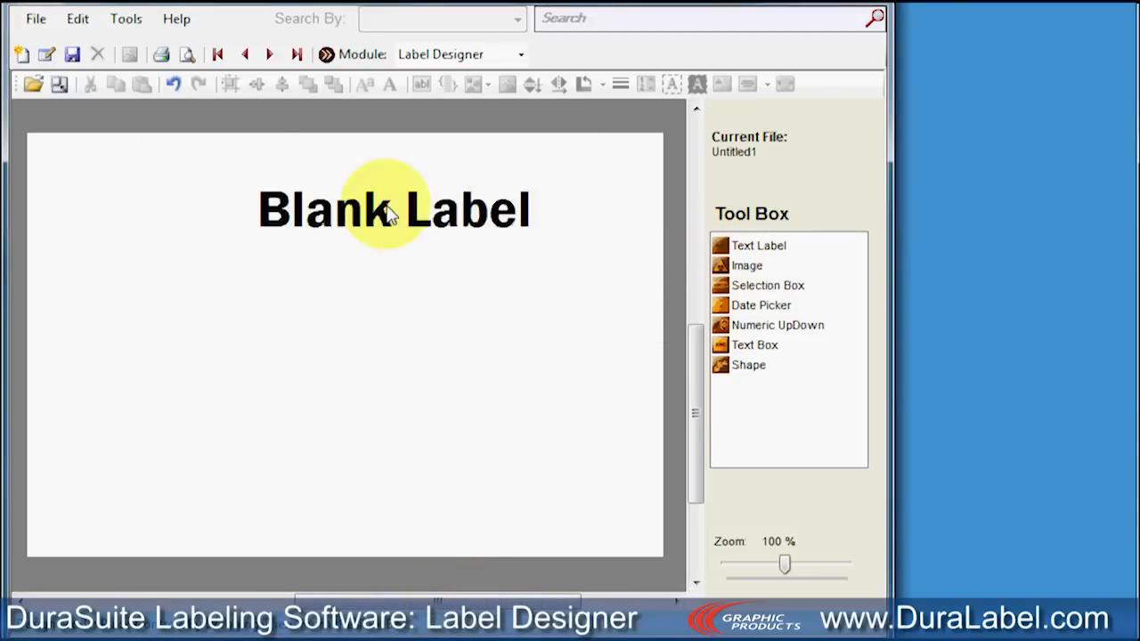
- Replace the Blank Label placeholder text with 'Part re-ordering'
right_click(392, 210)
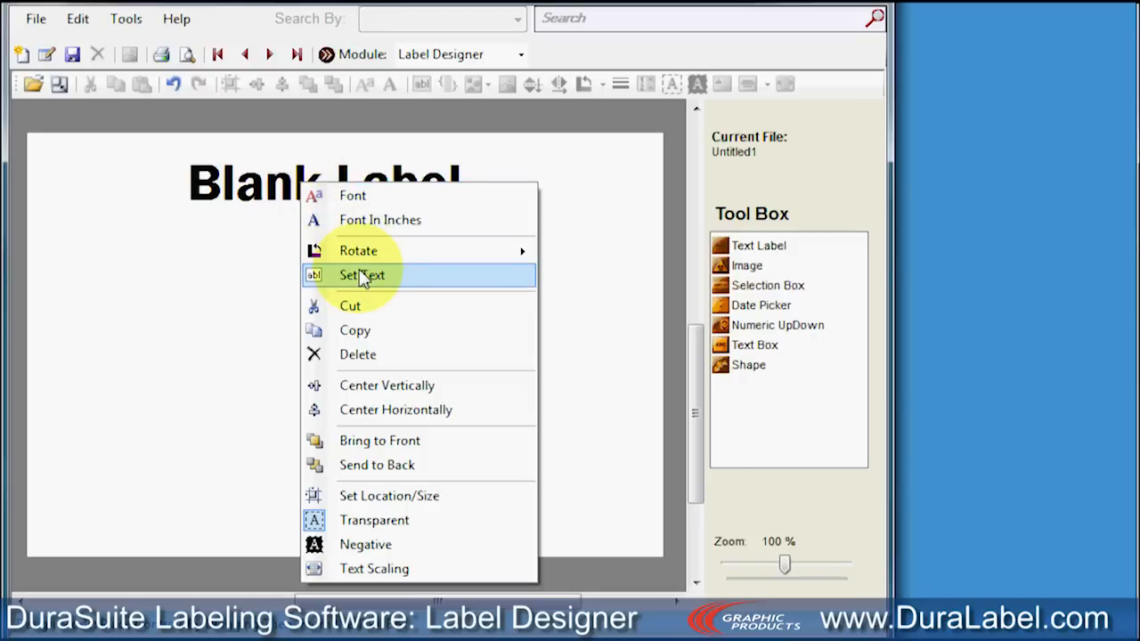
left_click(362, 275)
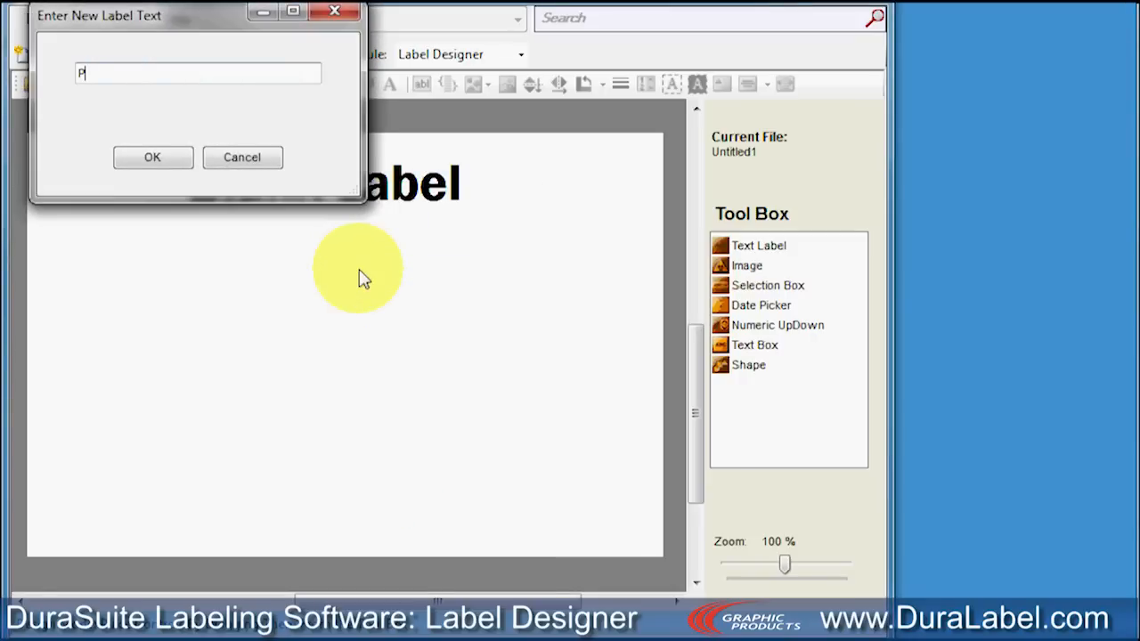
left_click(151, 157)
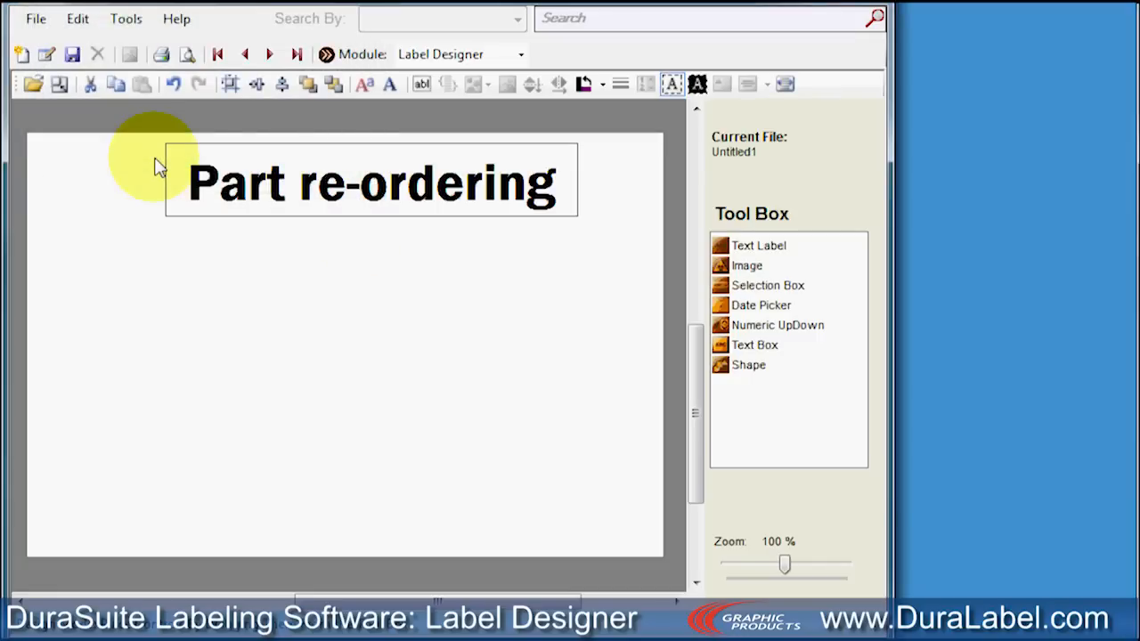
- Set the 'Part re-ordering' title's font size to 48
right_click(321, 147)
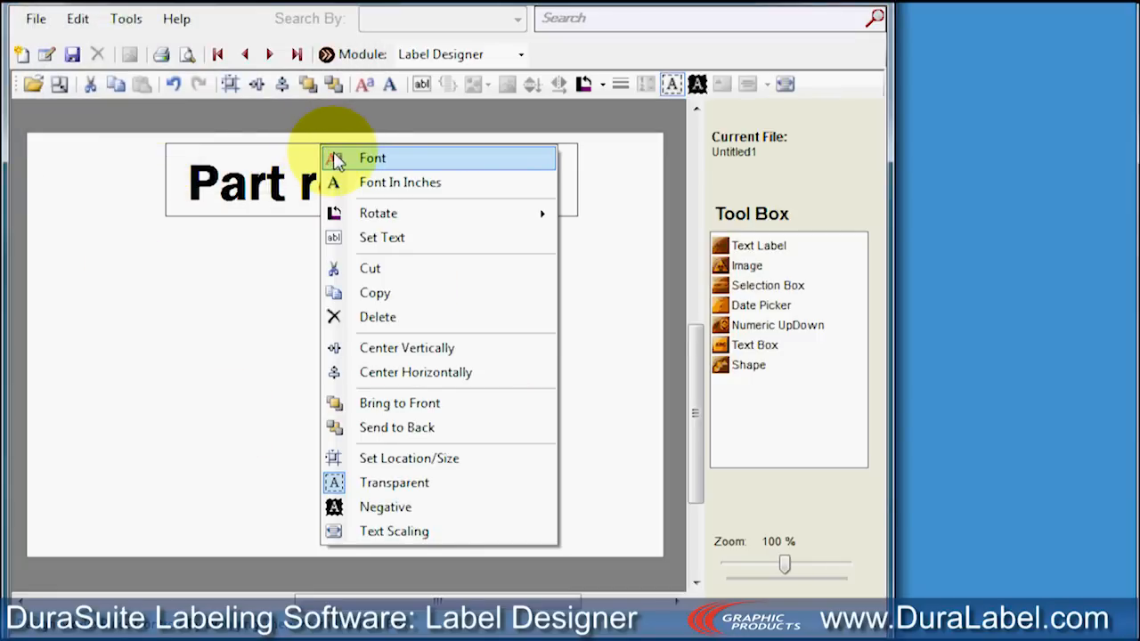
left_click(372, 158)
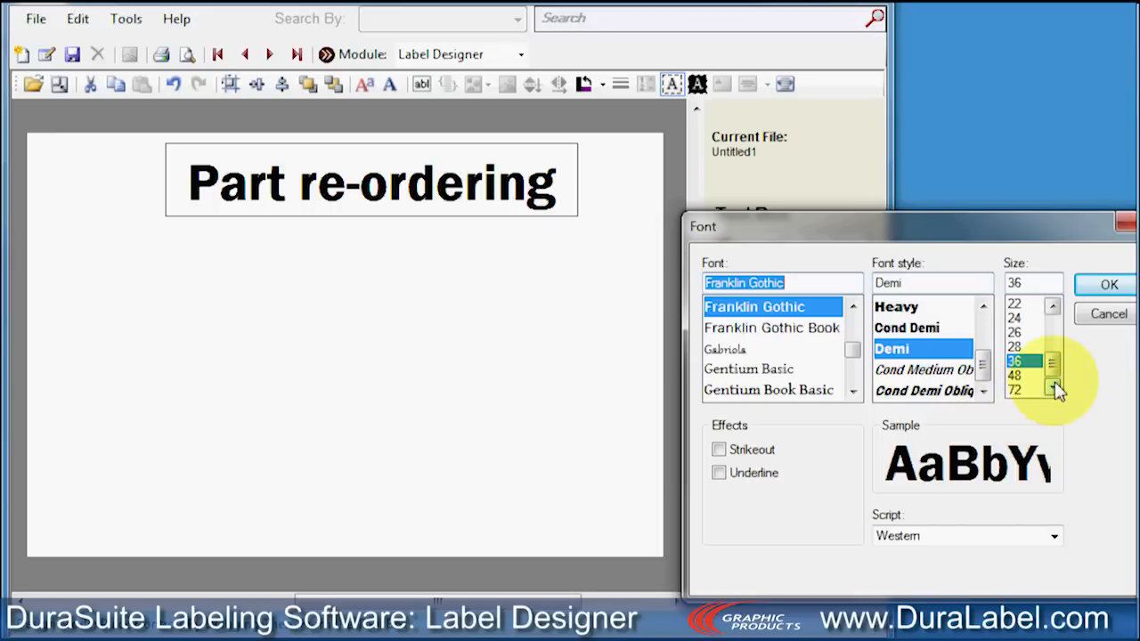
left_click(1015, 375)
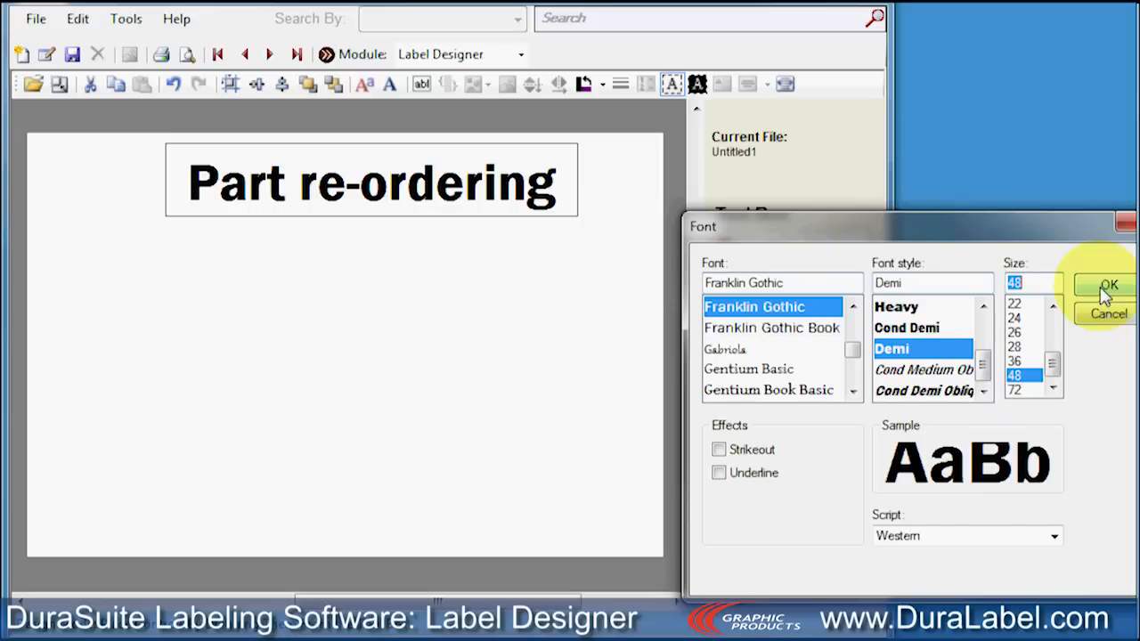
left_click(1108, 286)
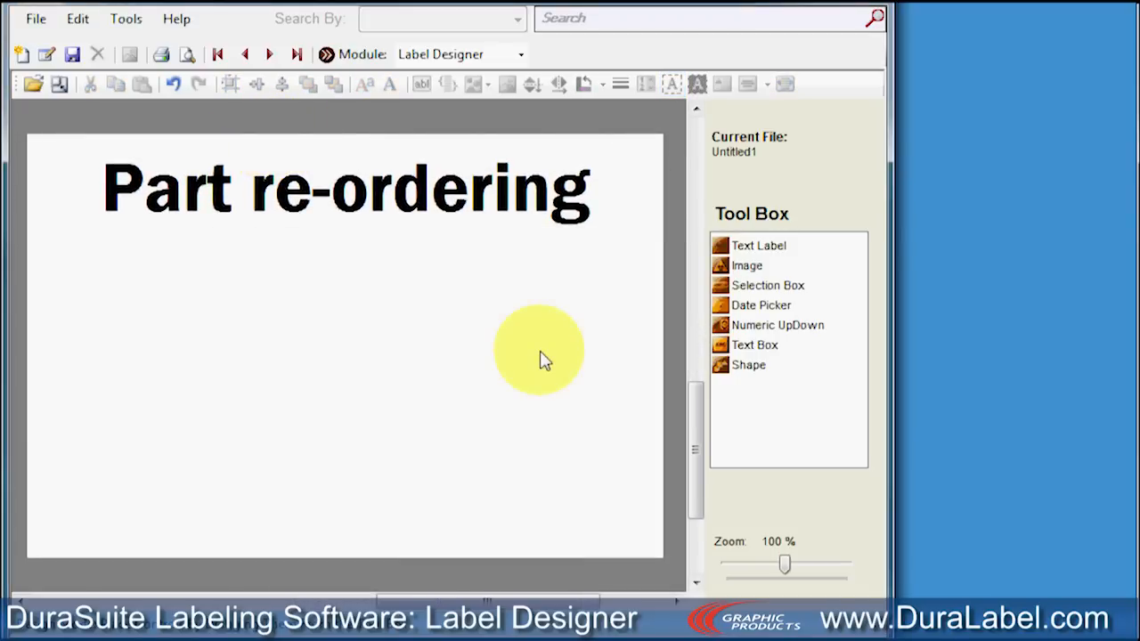
mouse_move(718, 256)
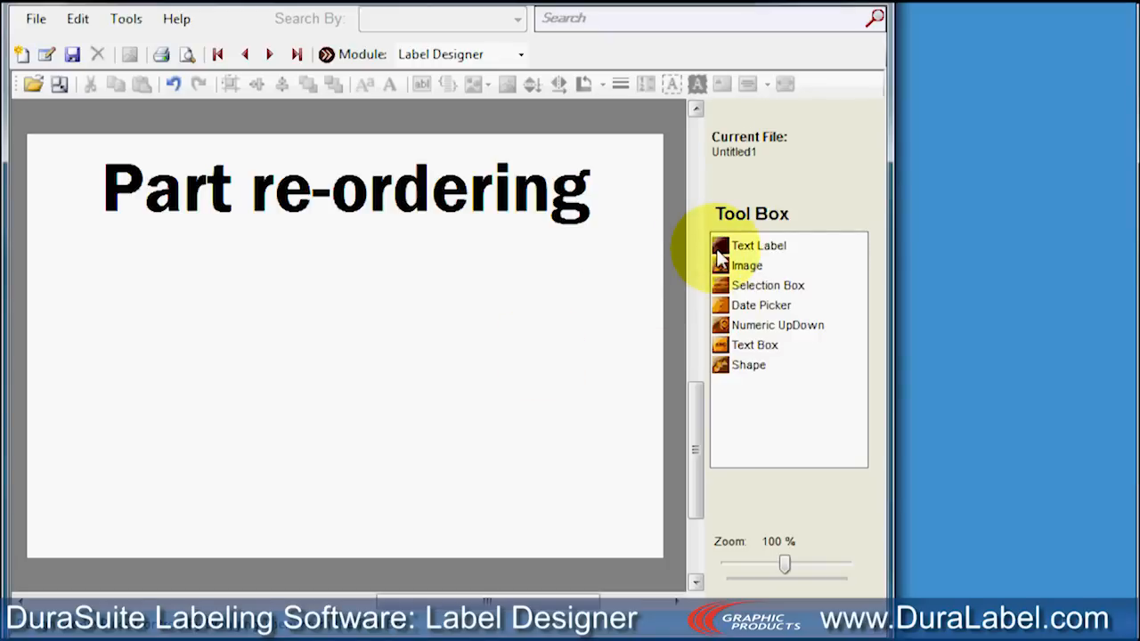
- Add a text field to hold the Part # caption
left_click(758, 246)
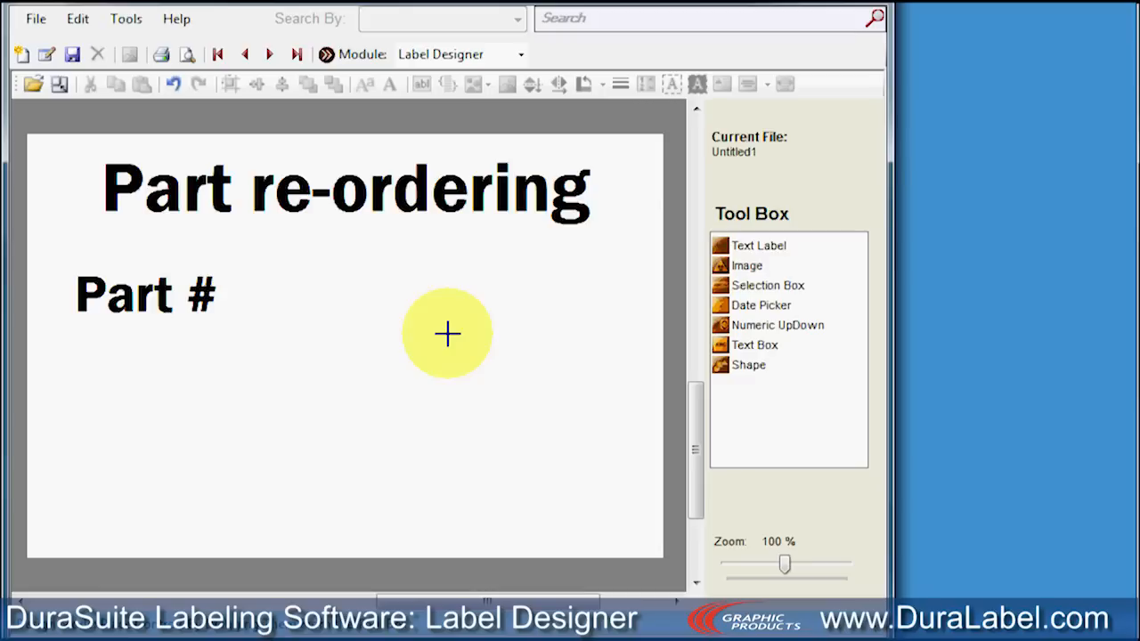
mouse_move(719, 285)
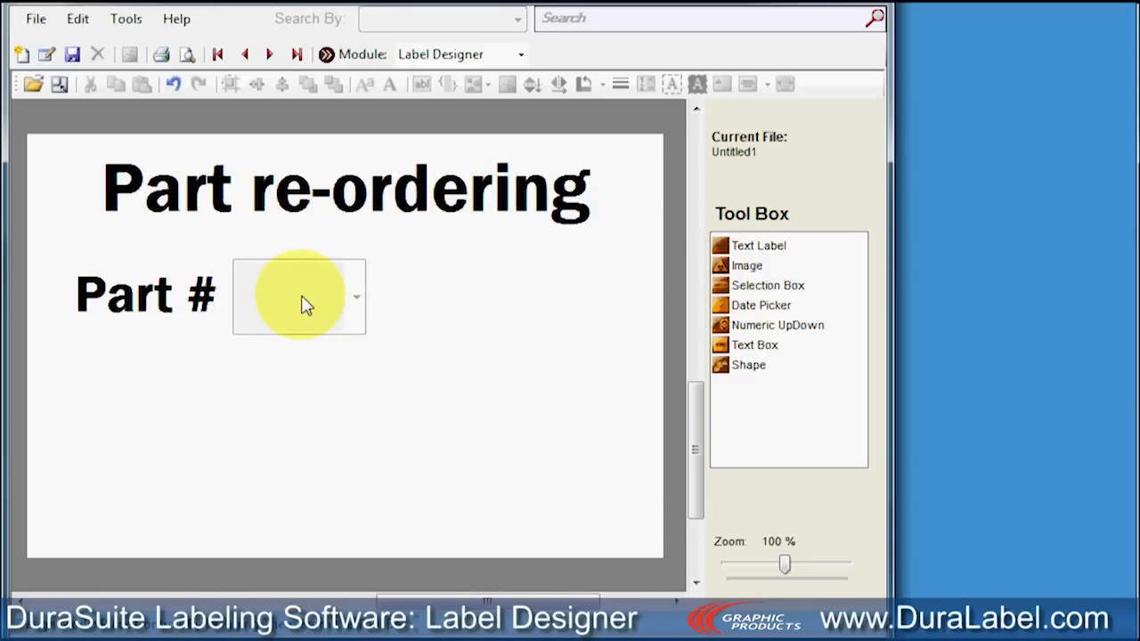
- Fill the Part # selection box item list with 01, 02, 03, 04 and 05
right_click(298, 296)
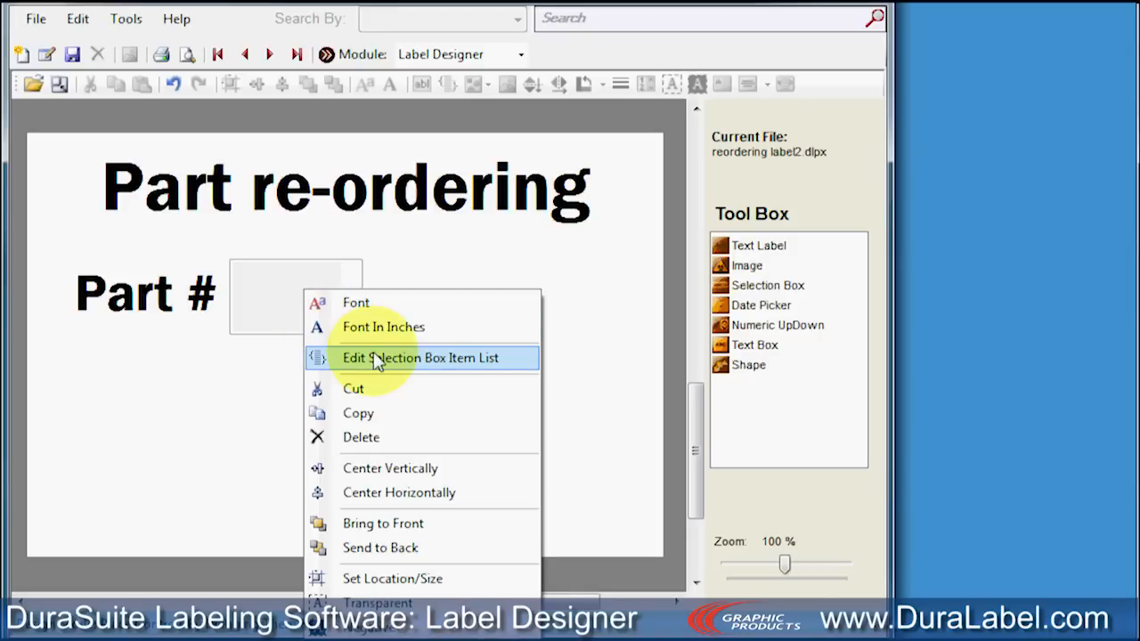
left_click(422, 357)
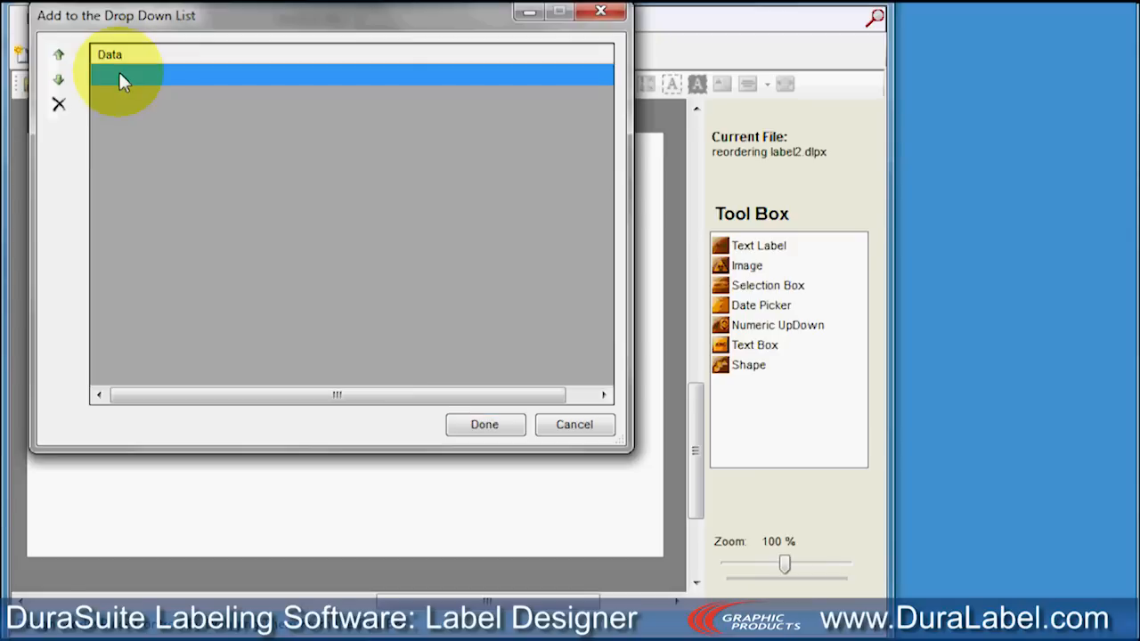
type("01")
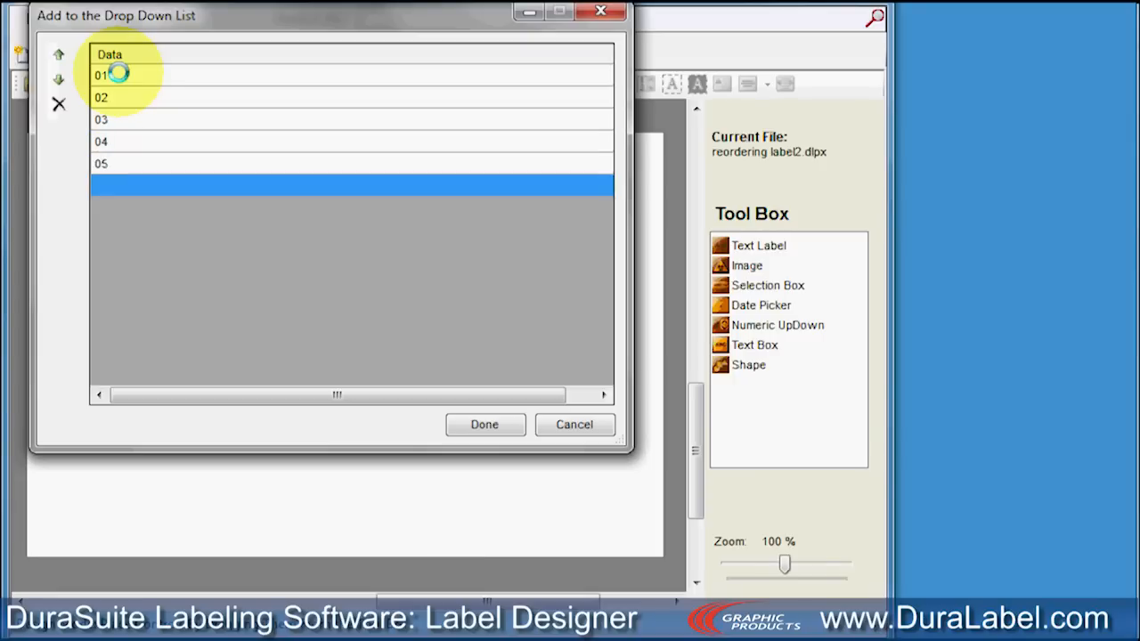
left_click(485, 424)
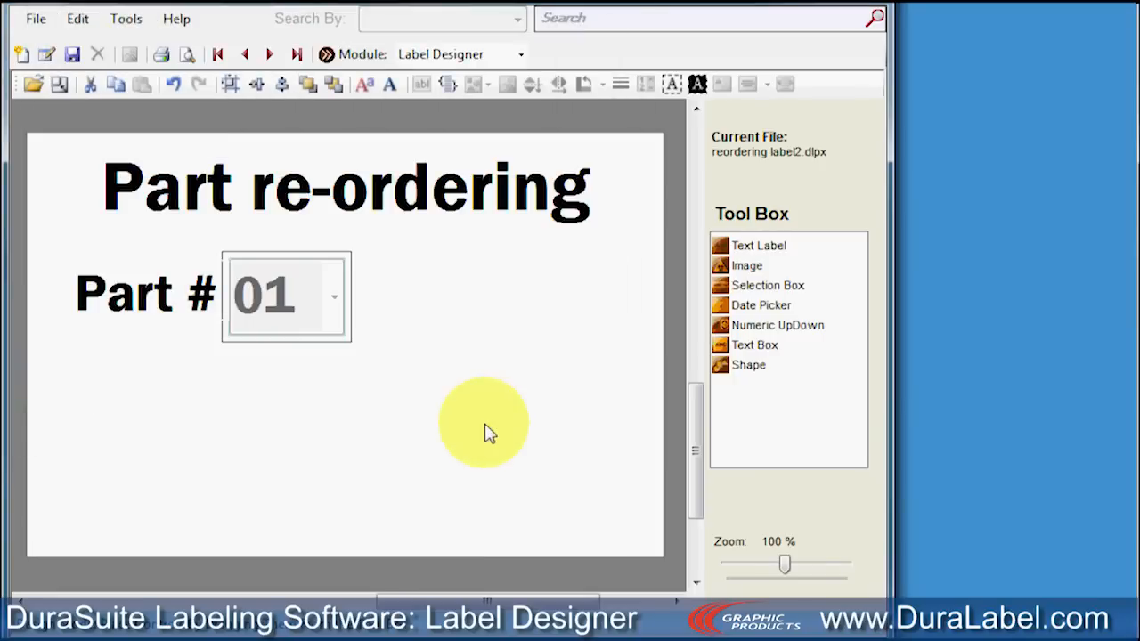
right_click(277, 294)
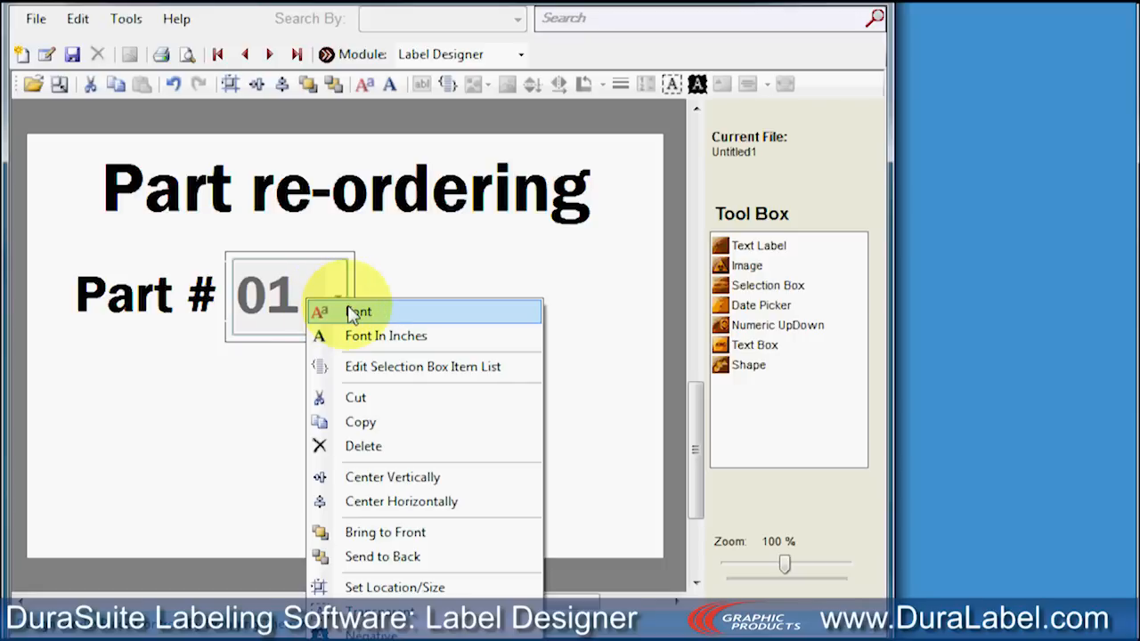
- Open the Font settings for the Part # selection box to shrink its text
left_click(358, 312)
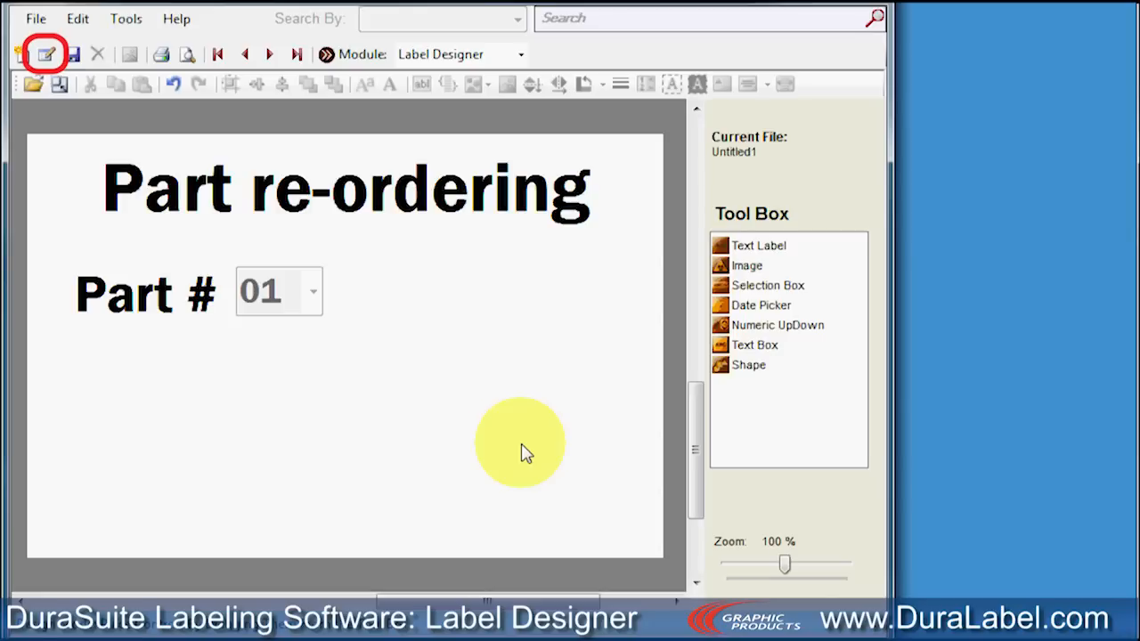
- Toggle Edit Mode, select 05 in the Part # box, then toggle Edit Mode back
left_click(77, 18)
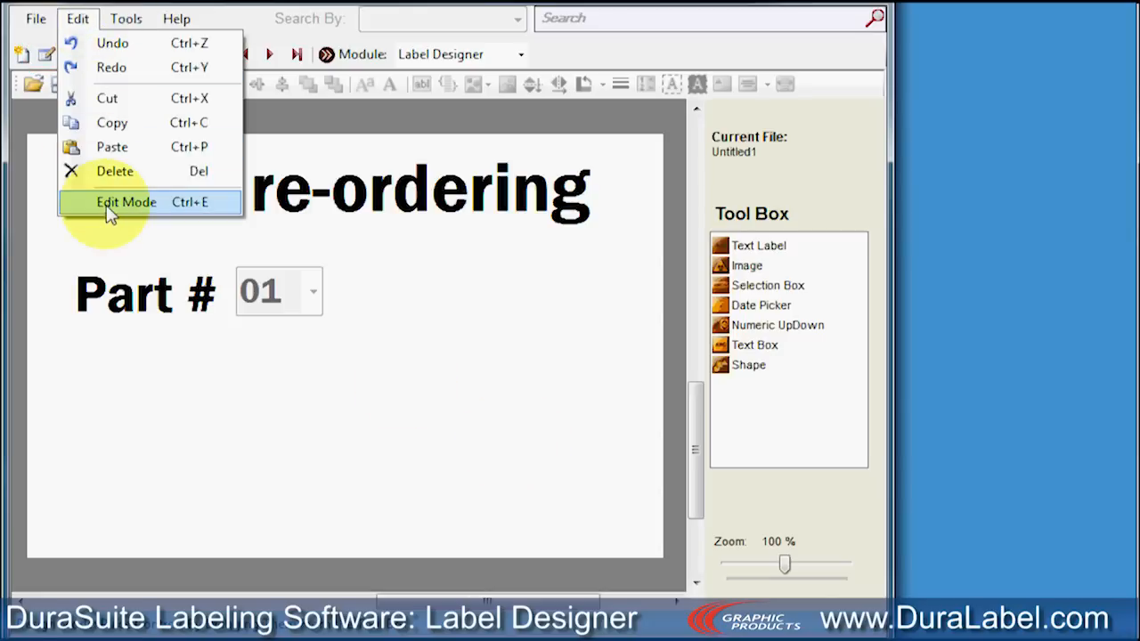
left_click(126, 203)
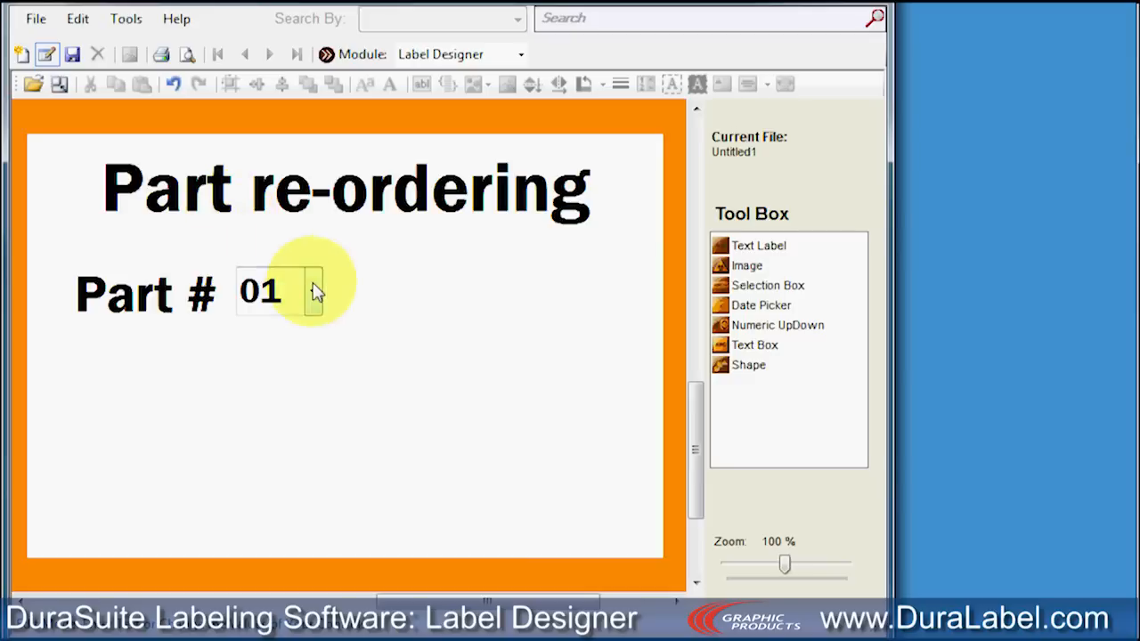
left_click(314, 292)
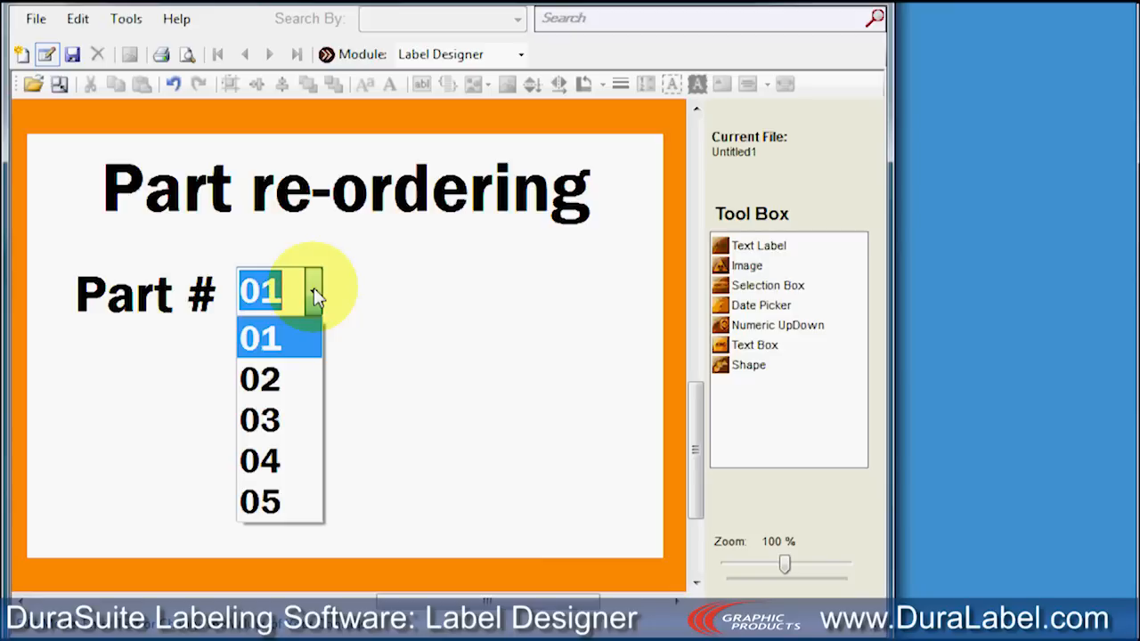
left_click(259, 500)
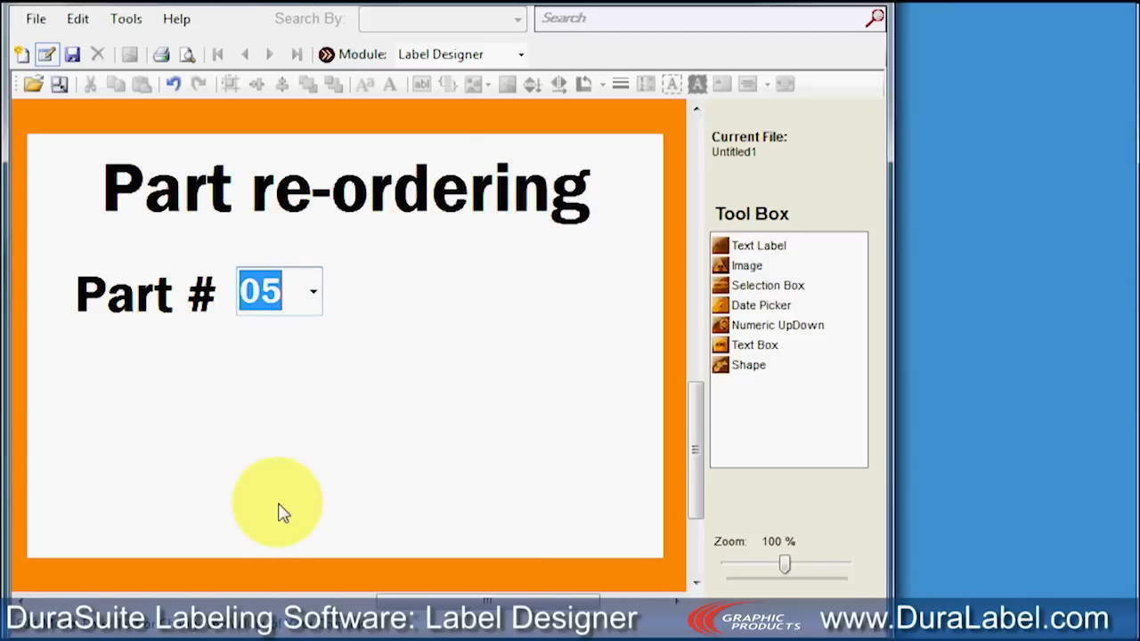
left_click(77, 18)
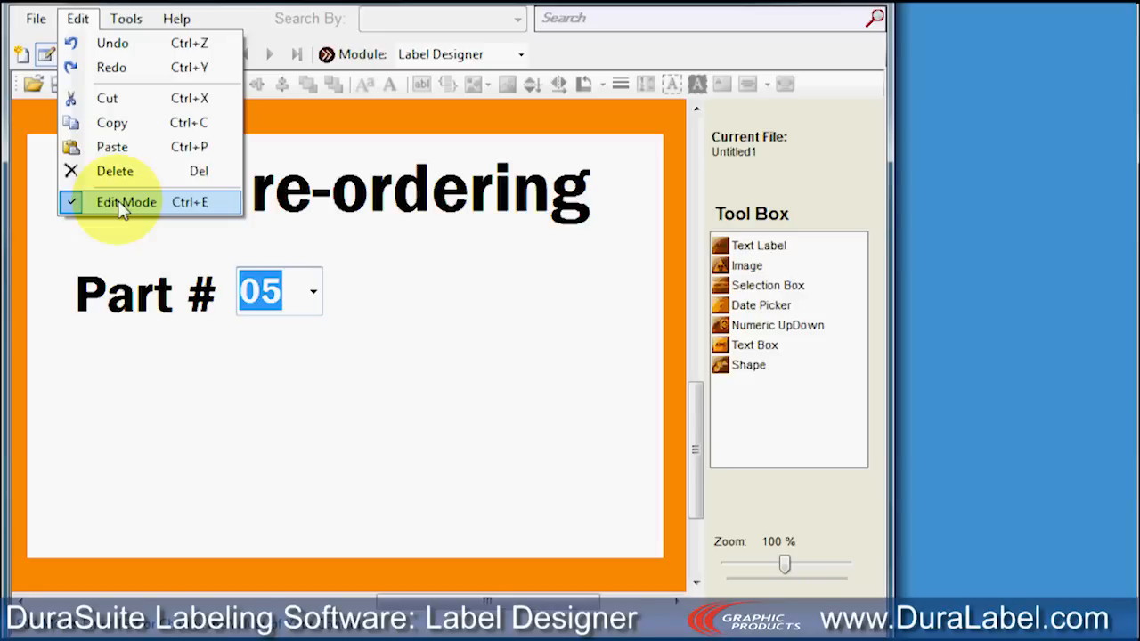
left_click(126, 203)
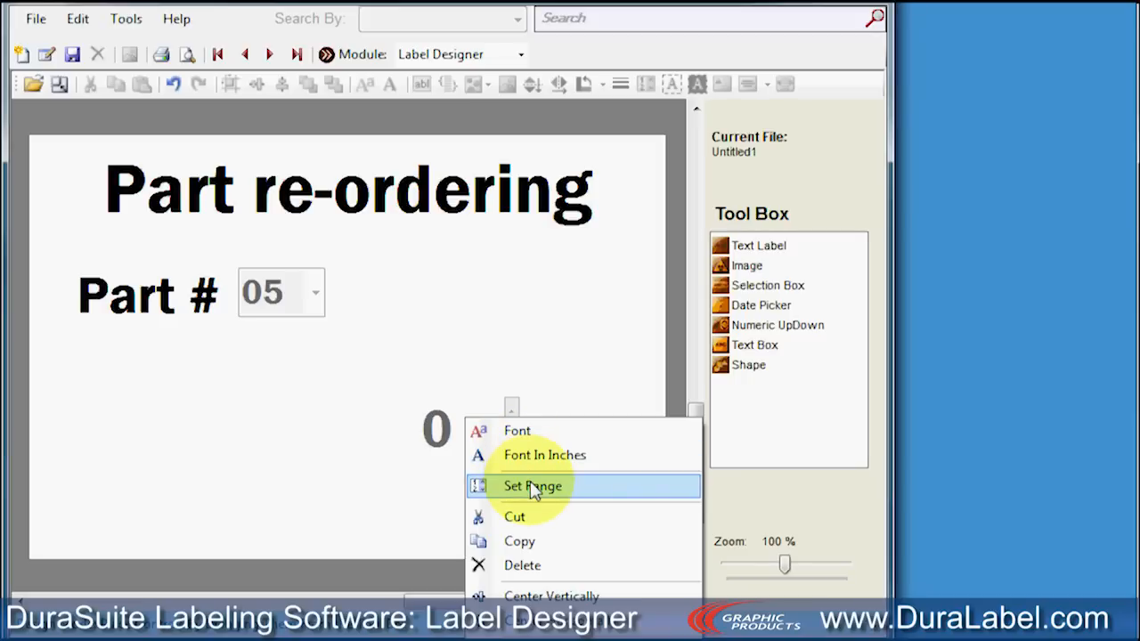
- Limit the number picker's range to minimum 2 and maximum 14
left_click(532, 486)
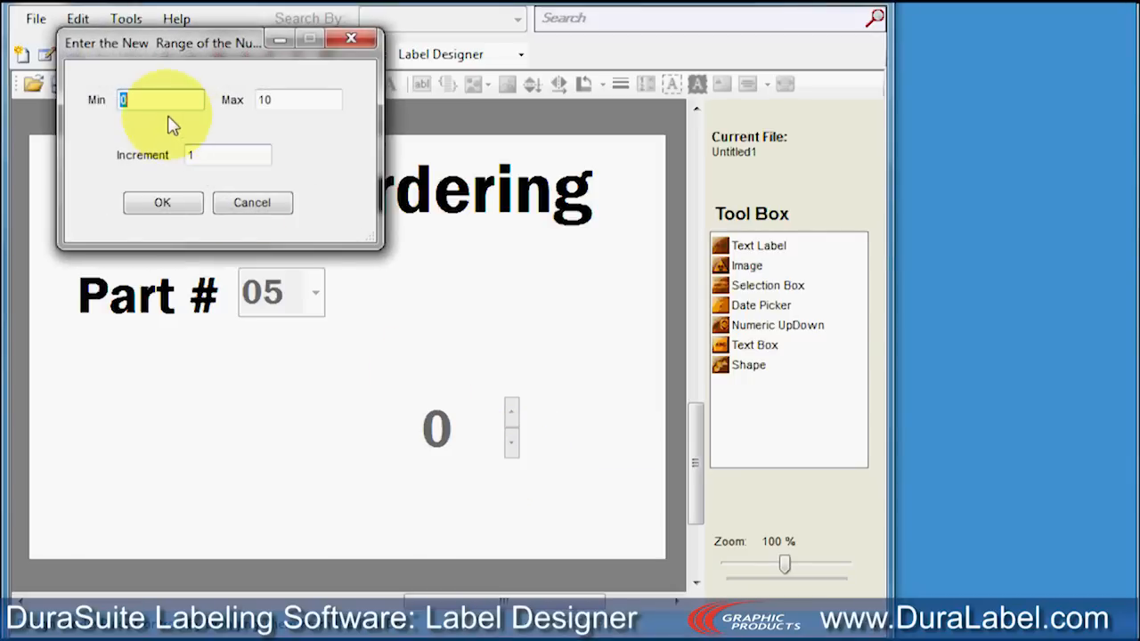
type("14")
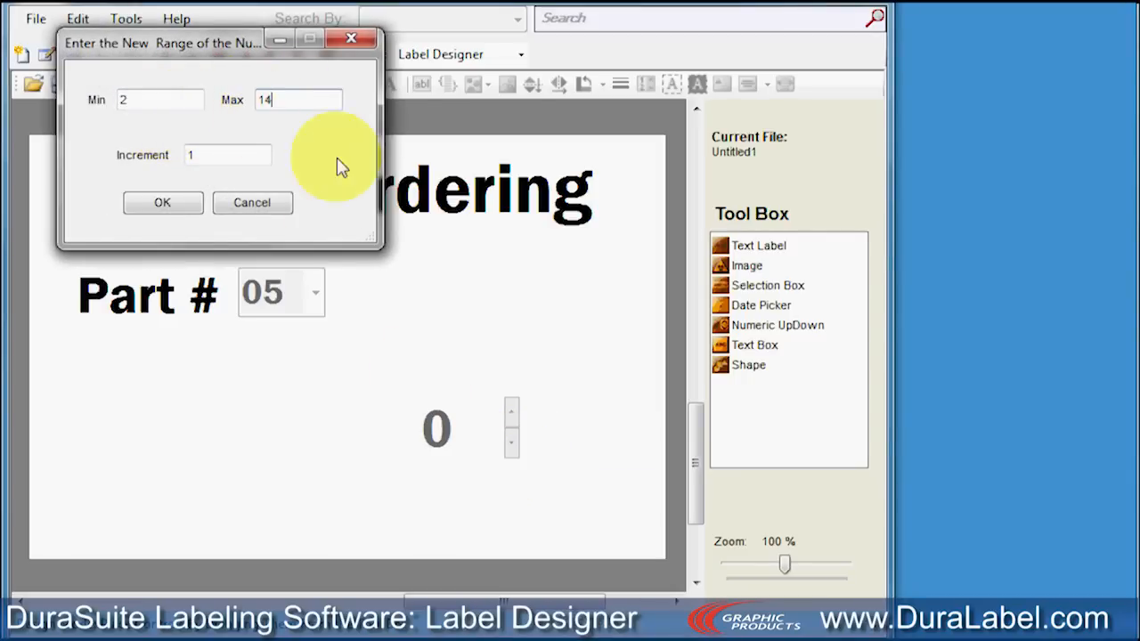
left_click(162, 203)
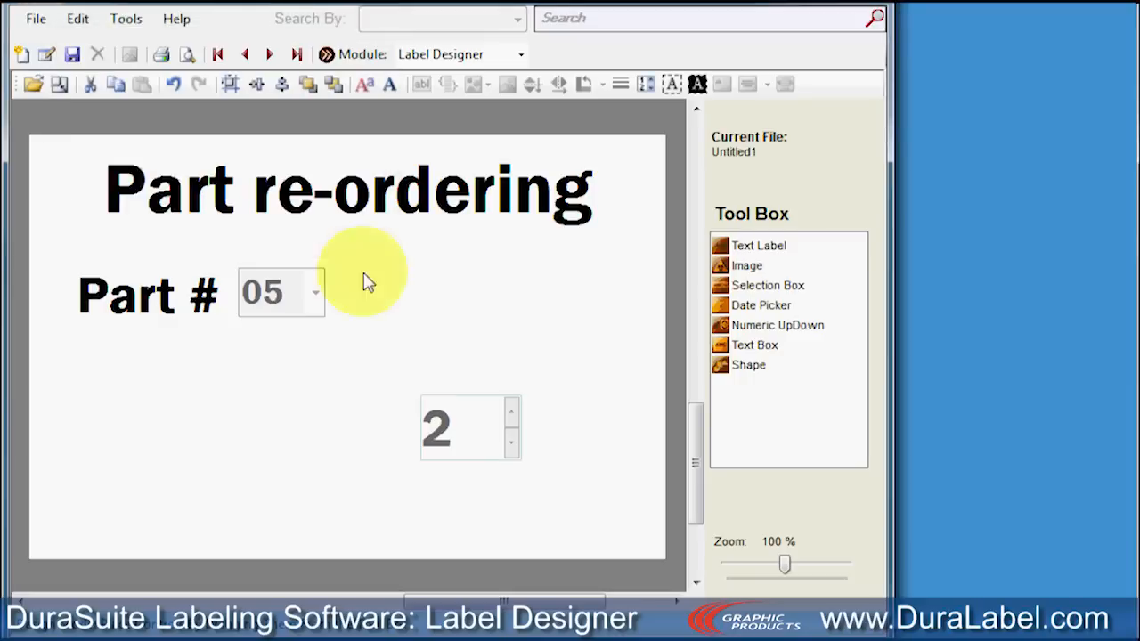
- Set the number picker's font to Franklin Gothic Demi, 24 pt
right_click(471, 427)
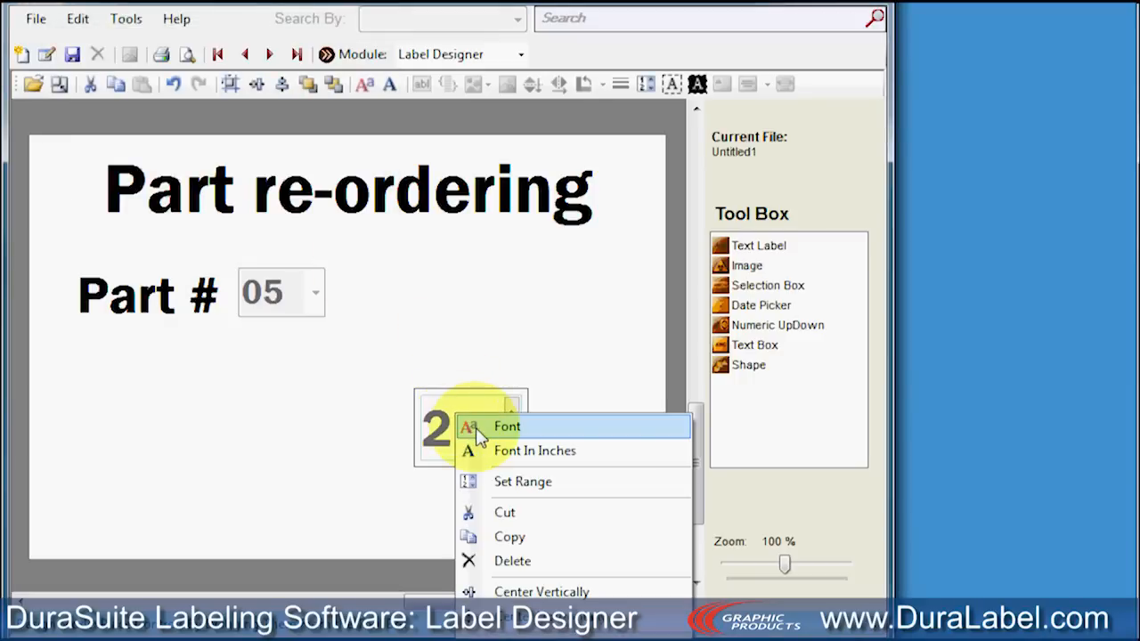
left_click(507, 426)
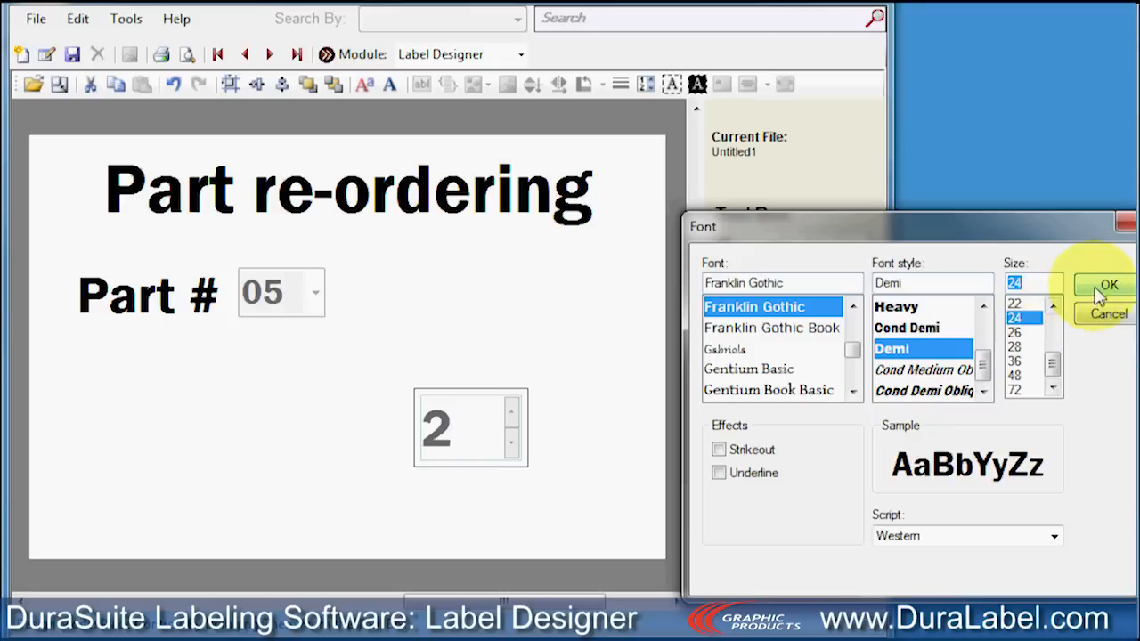
left_click(1107, 284)
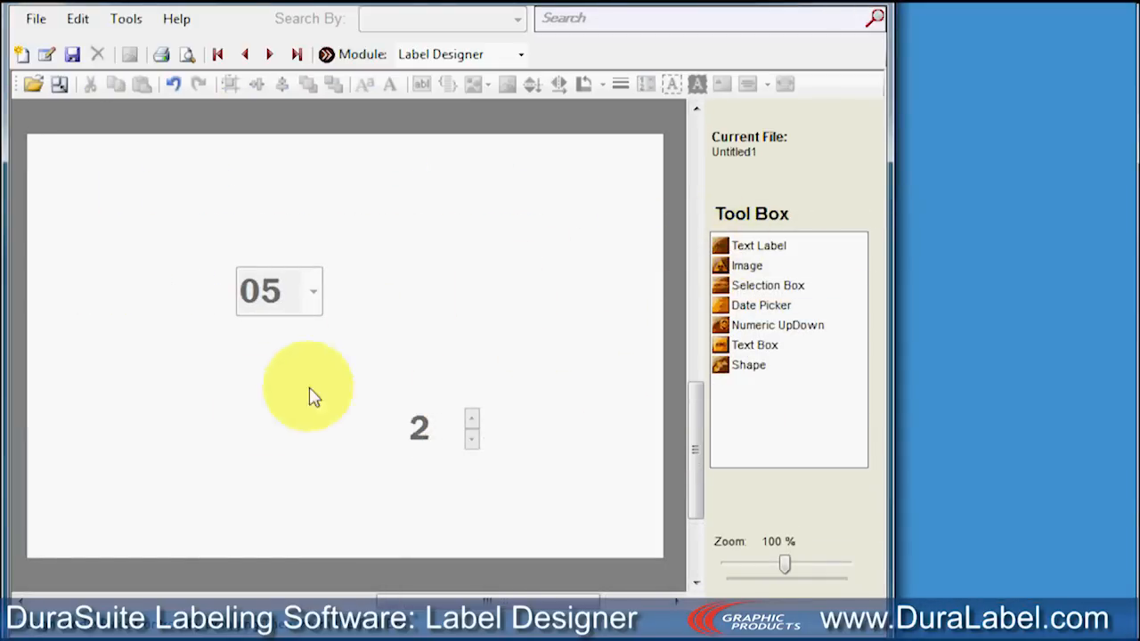
- Set the text label to 'Order new parts every' and give it a smaller font
right_click(307, 388)
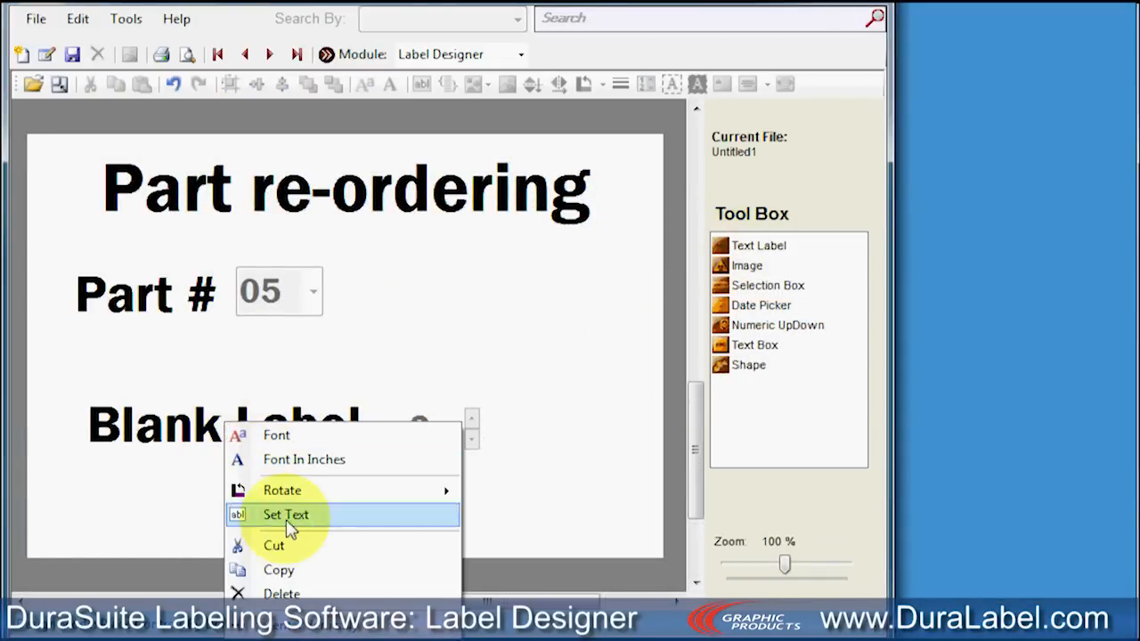
left_click(285, 515)
type("Order new parts every")
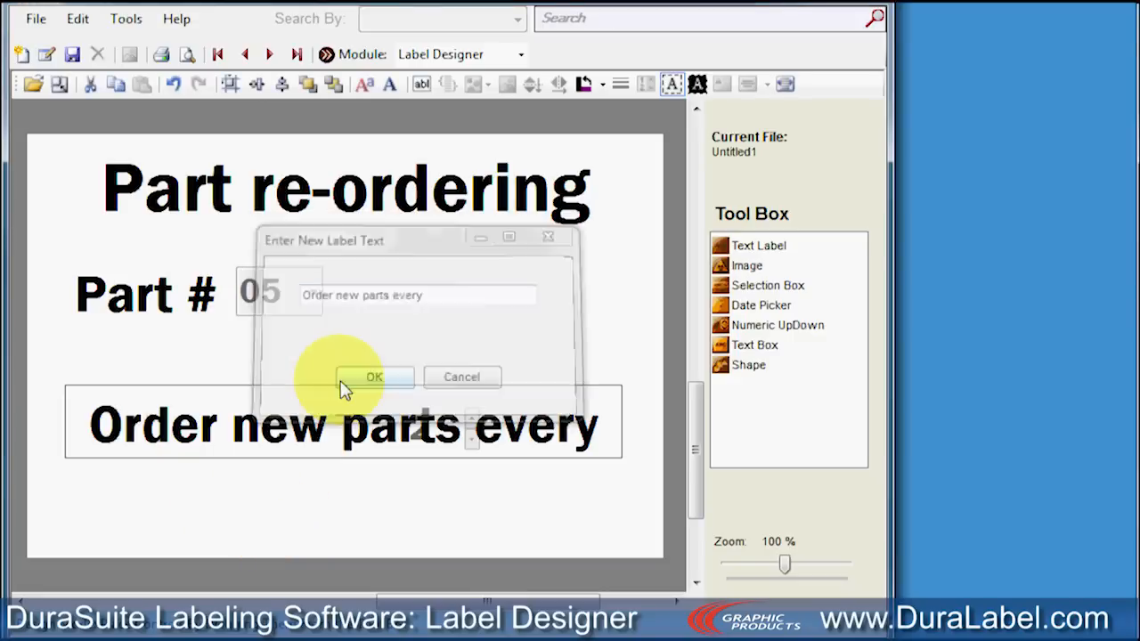
left_click(374, 376)
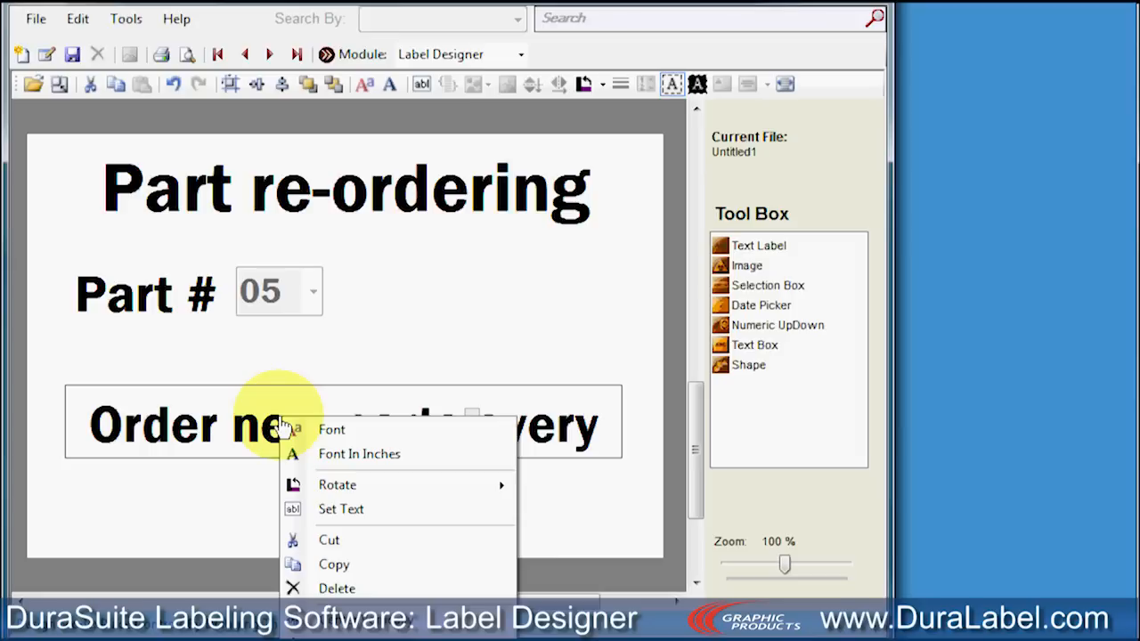
left_click(331, 430)
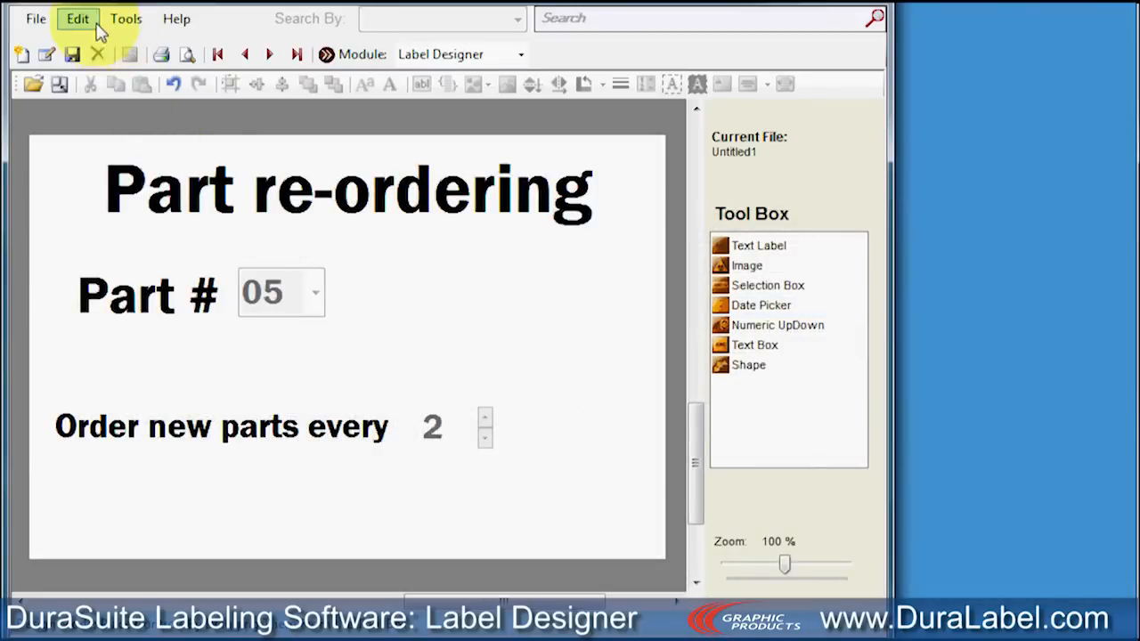
- Turn on Edit Mode and step the days Numeric UpDown up with its arrow
left_click(77, 18)
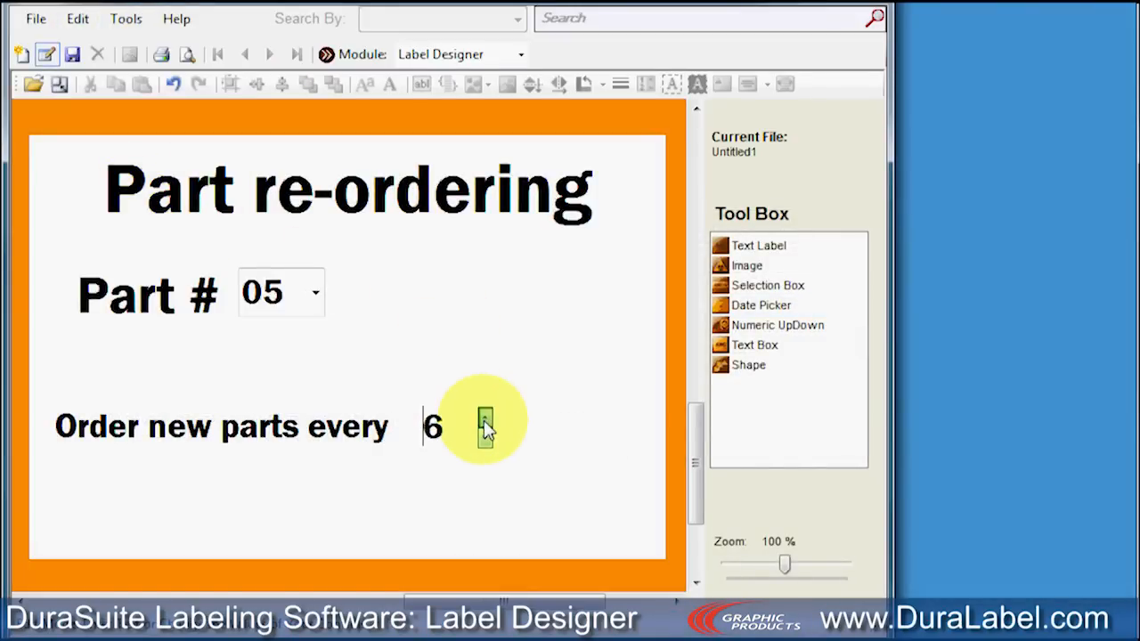
left_click(485, 419)
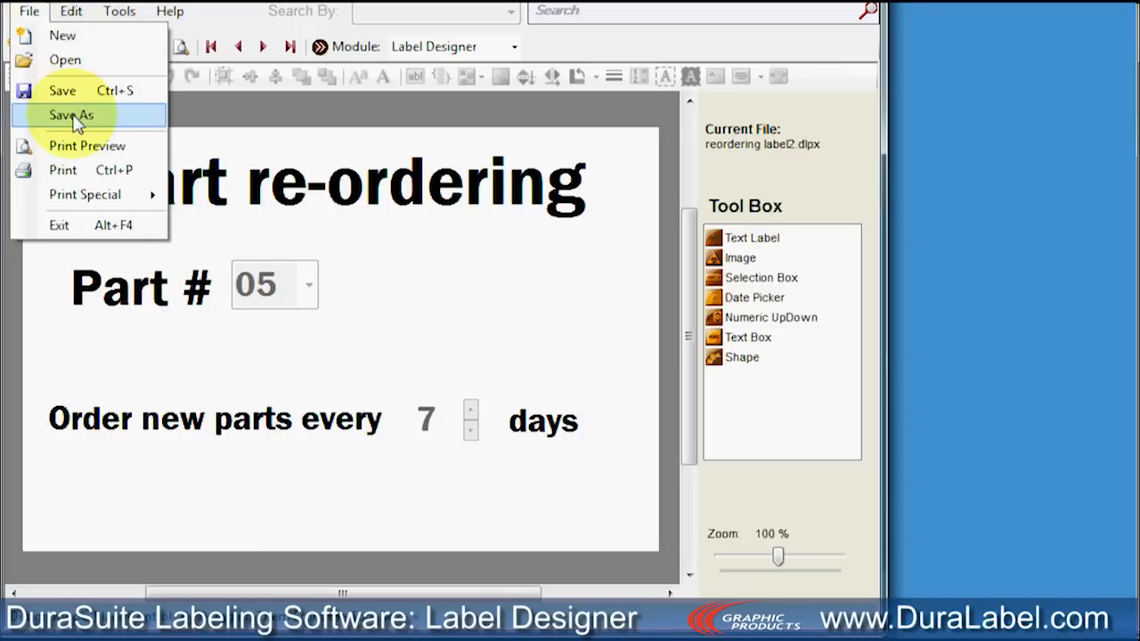
- Save the label with Save As under the name 'reordering label2'
left_click(70, 115)
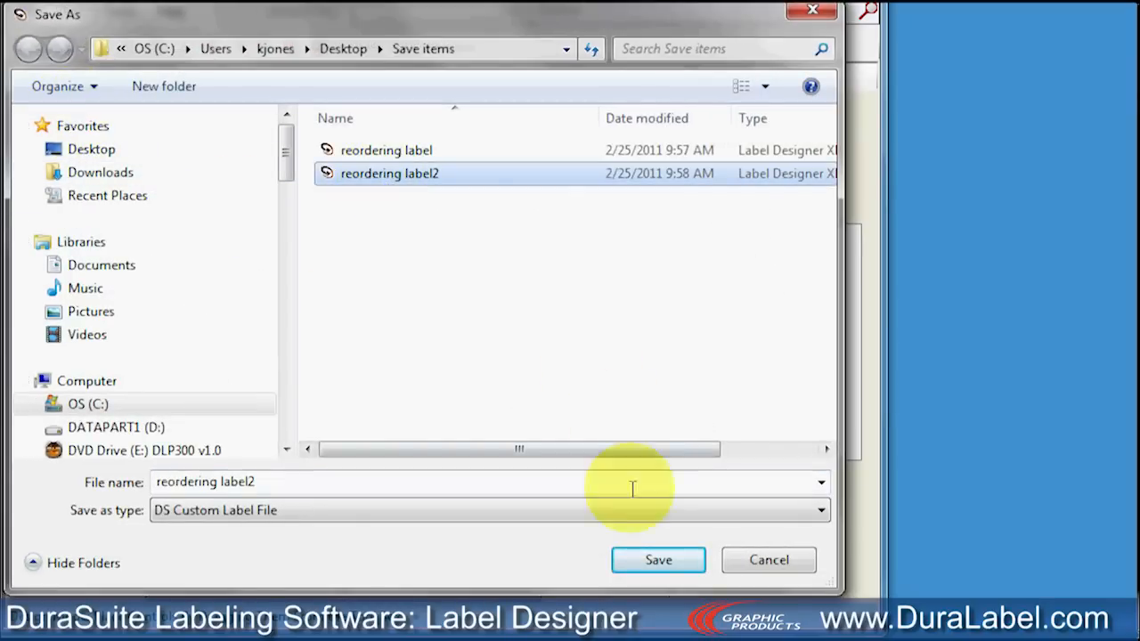
left_click(659, 559)
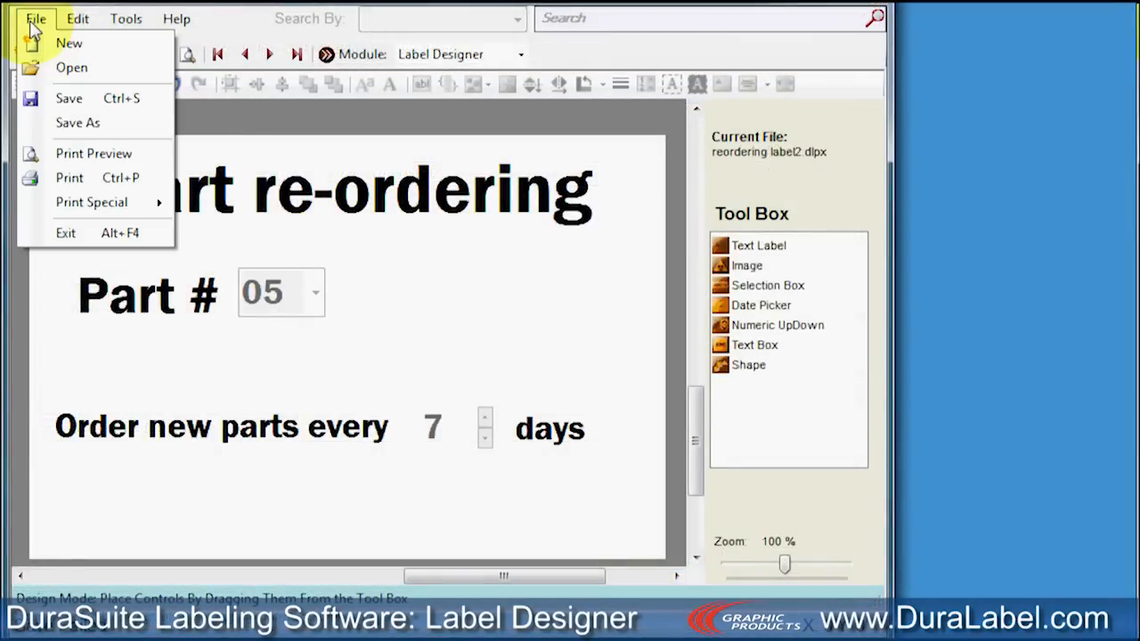
- Print 2 copies of the label on the Graphic Products DuraLabel Pro 300
left_click(69, 178)
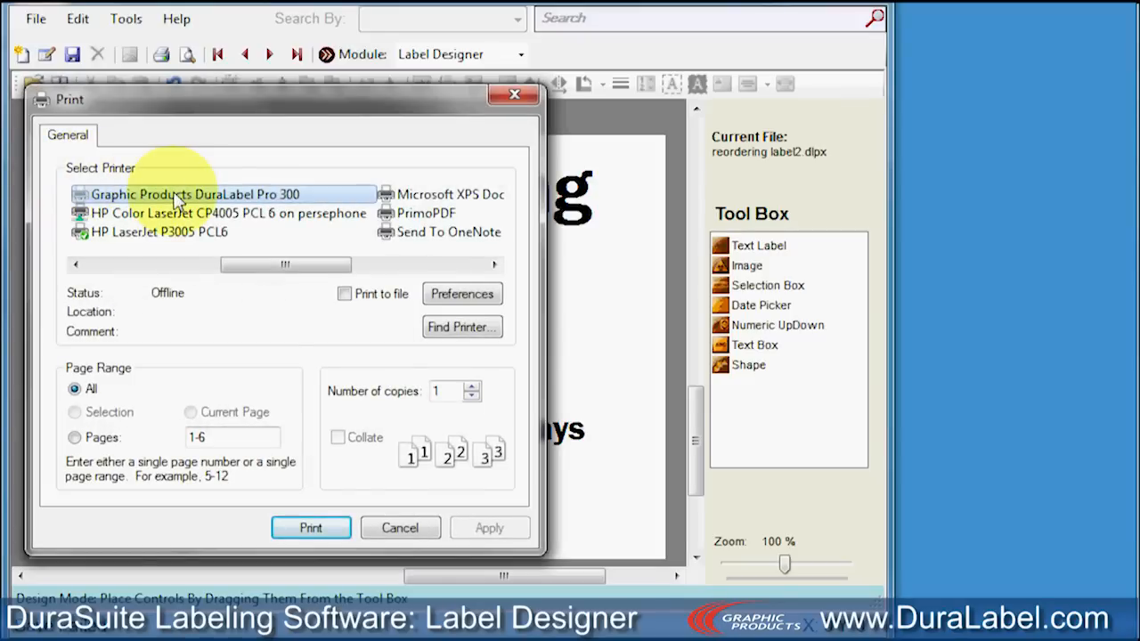
mouse_move(375, 285)
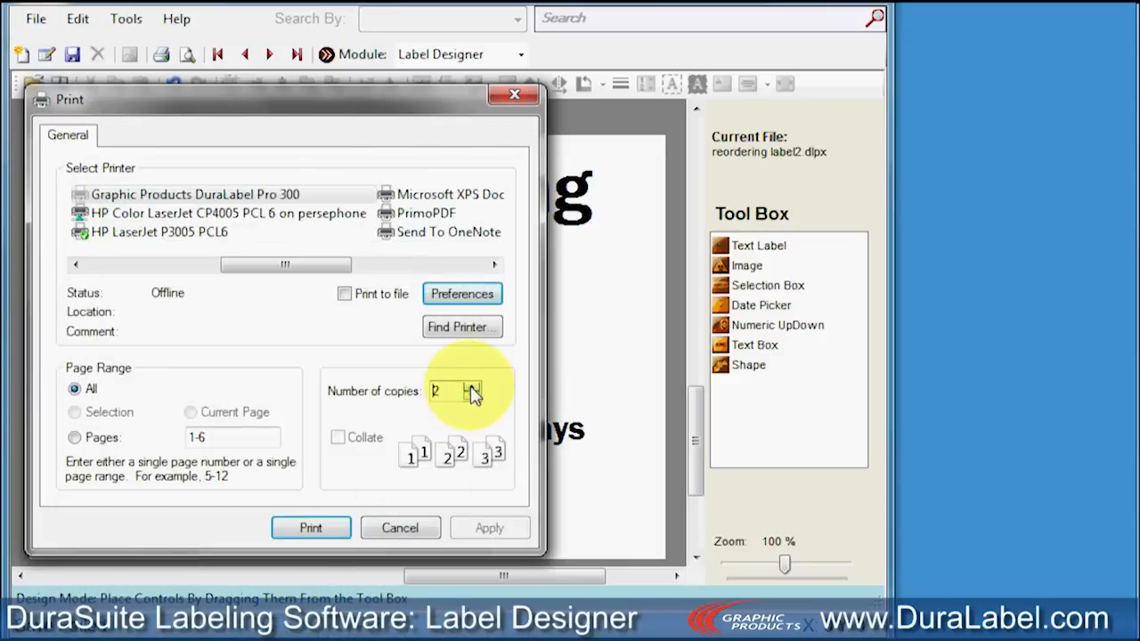
left_click(311, 527)
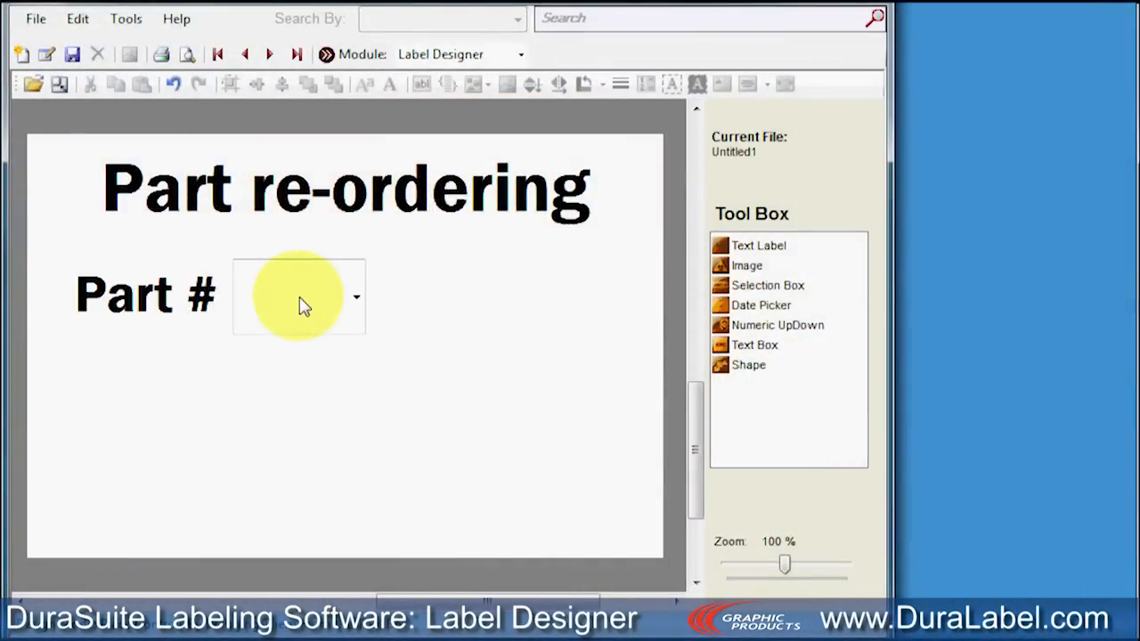
- Open the item list editor for the Part # selection box
left_click(357, 296)
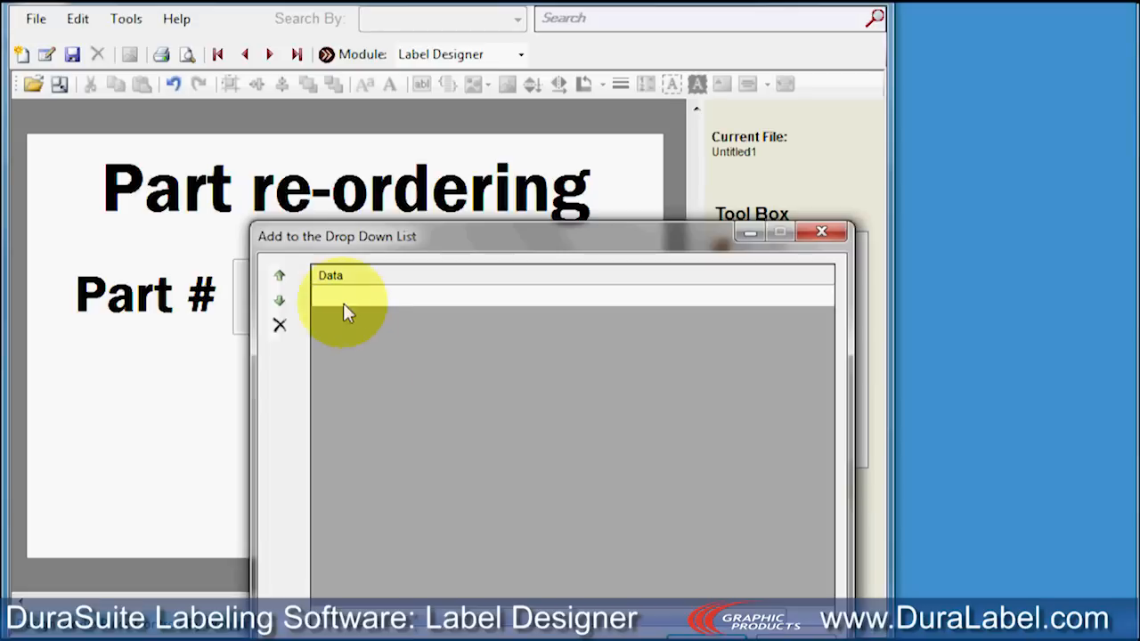